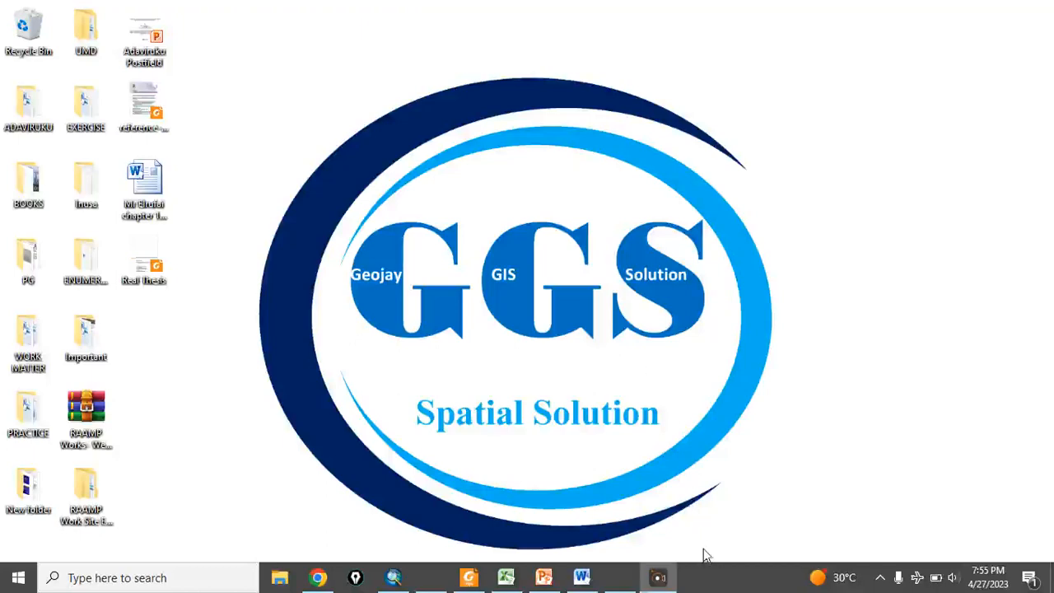
pyautogui.moveTo(591, 457)
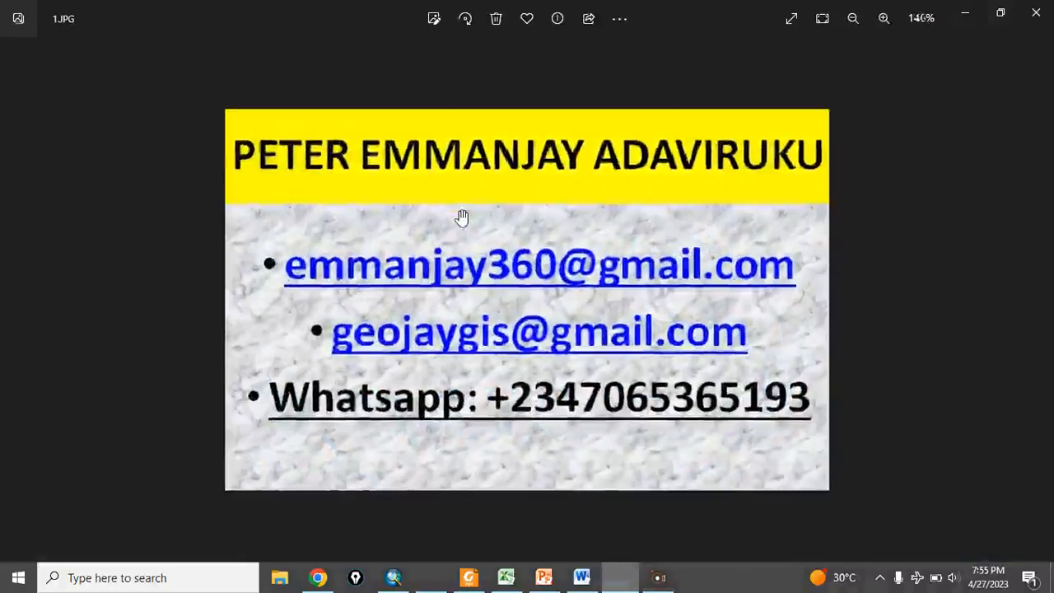
# Page through the intro pictures before switching to the desktop.
pyautogui.click(883, 18)
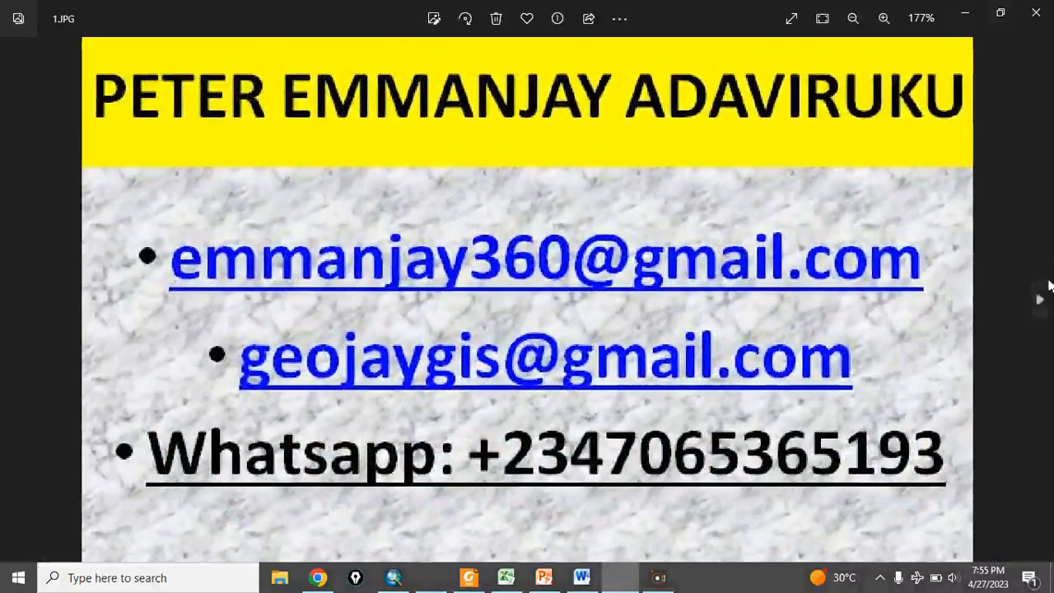
pyautogui.click(1039, 300)
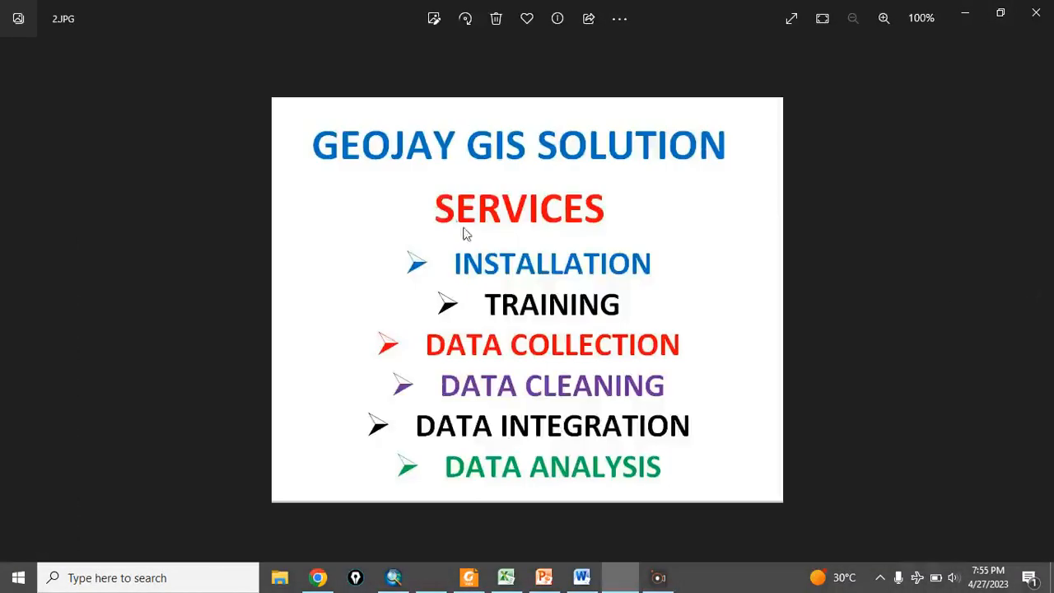
pyautogui.moveTo(585, 336)
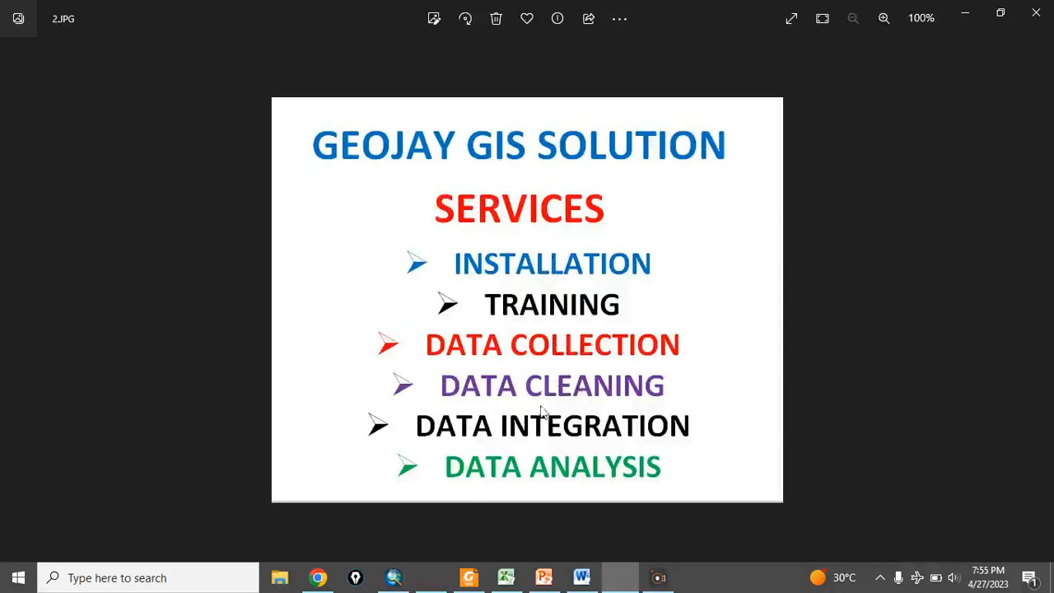
pyautogui.moveTo(1046, 313)
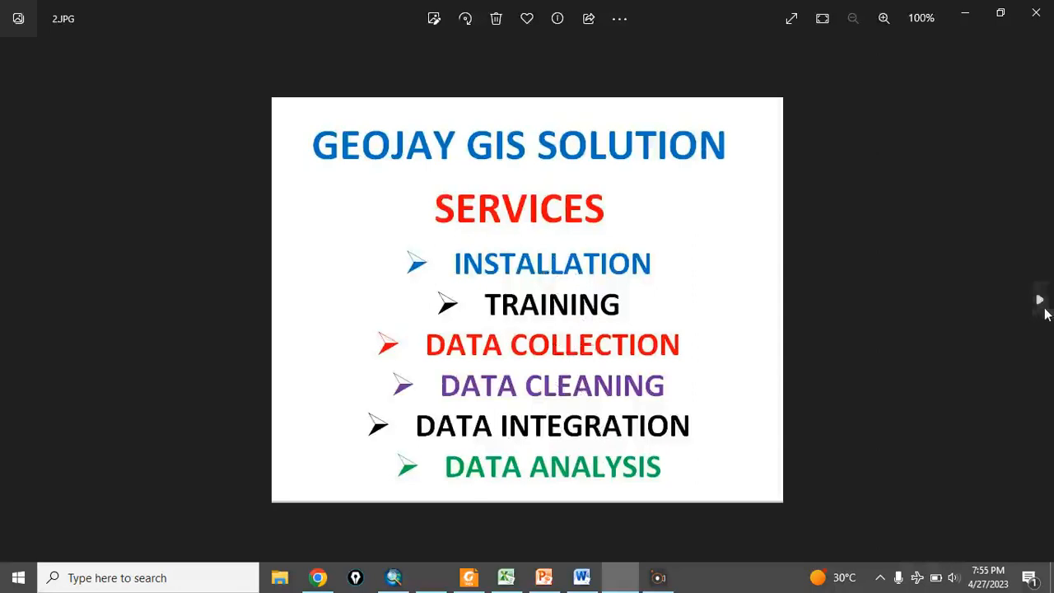
pyautogui.click(1037, 300)
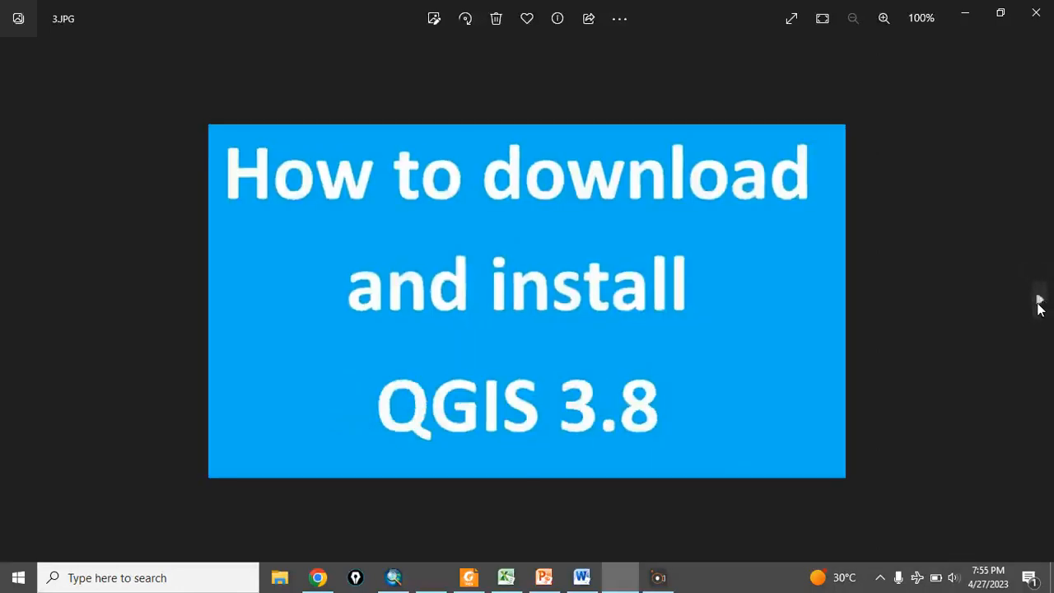
pyautogui.moveTo(525, 404)
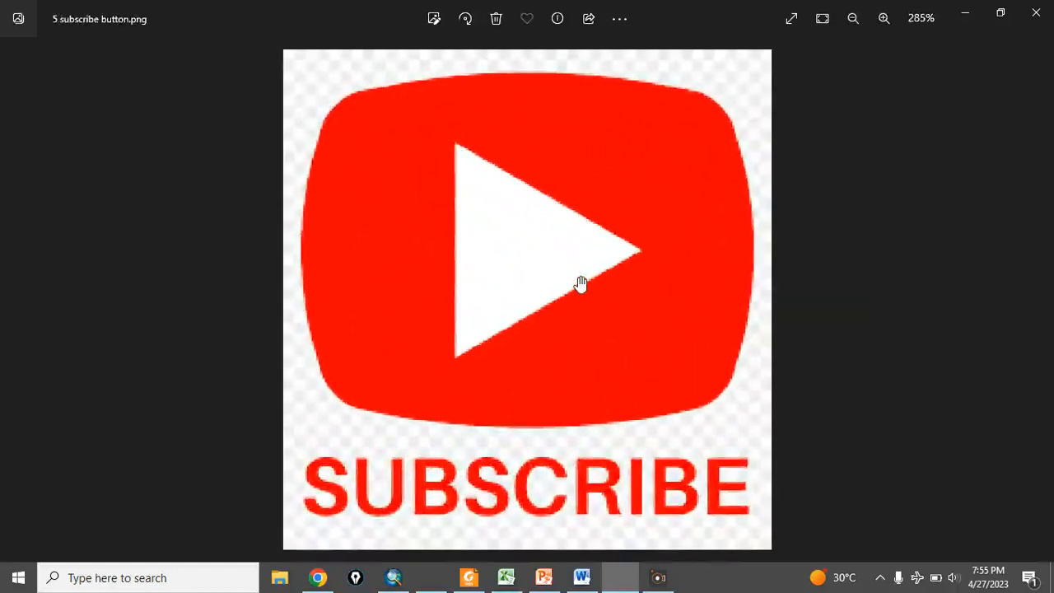
pyautogui.click(852, 18)
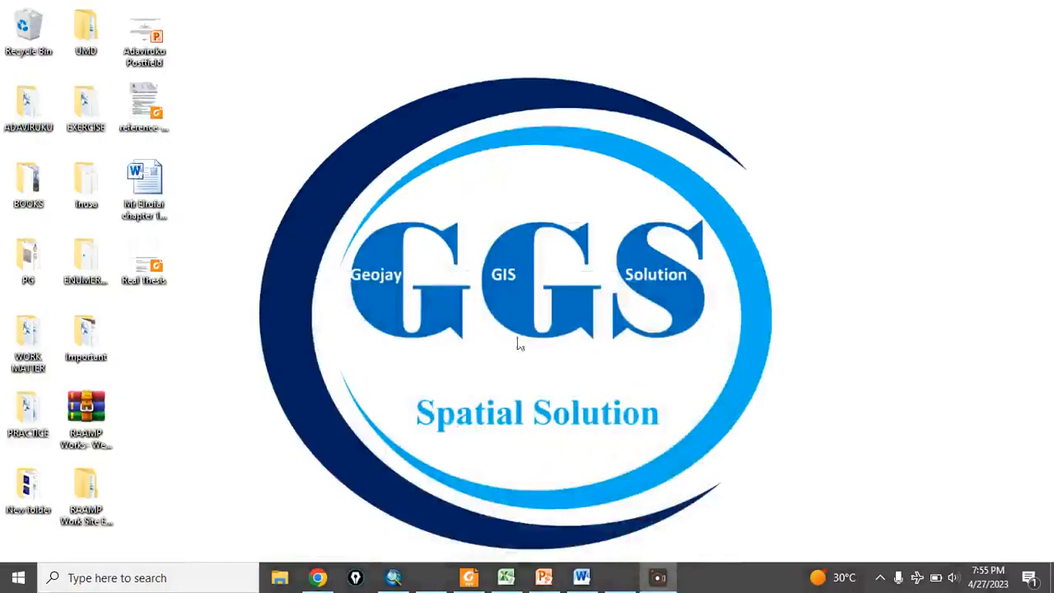
pyautogui.moveTo(356, 568)
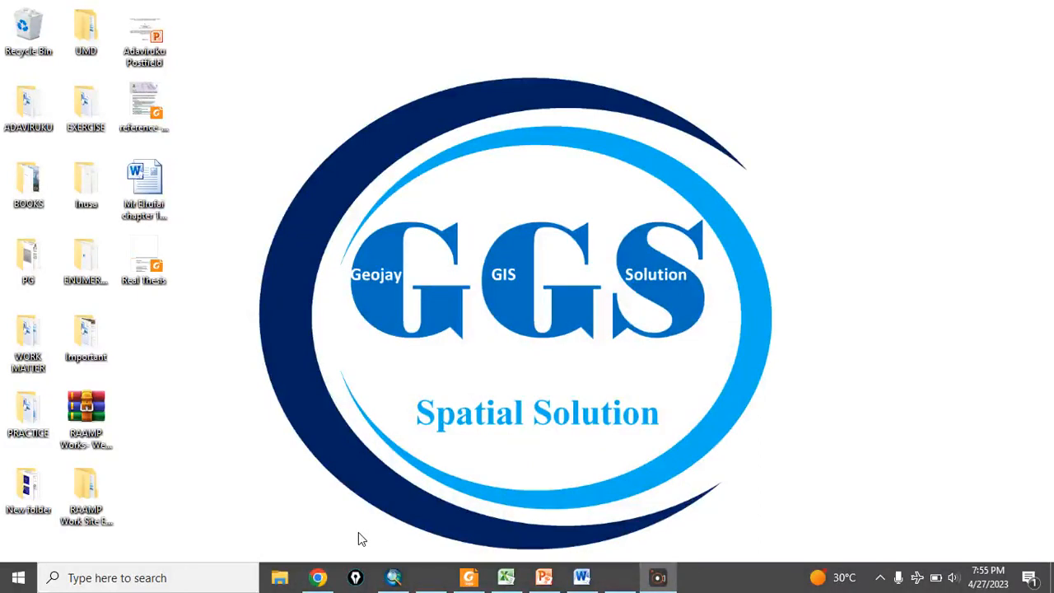
pyautogui.moveTo(332, 573)
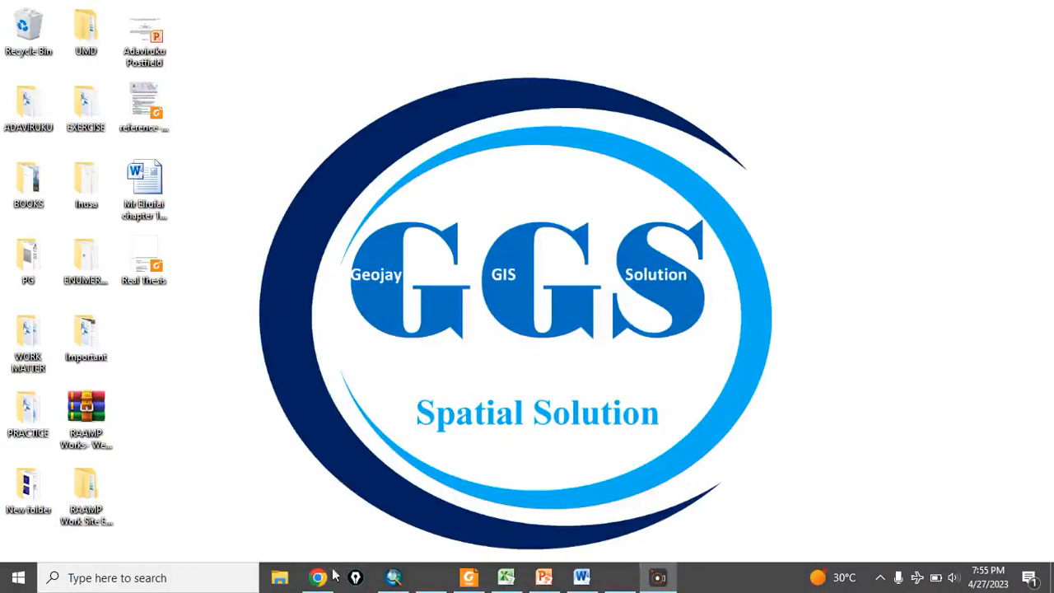
pyautogui.moveTo(318, 576)
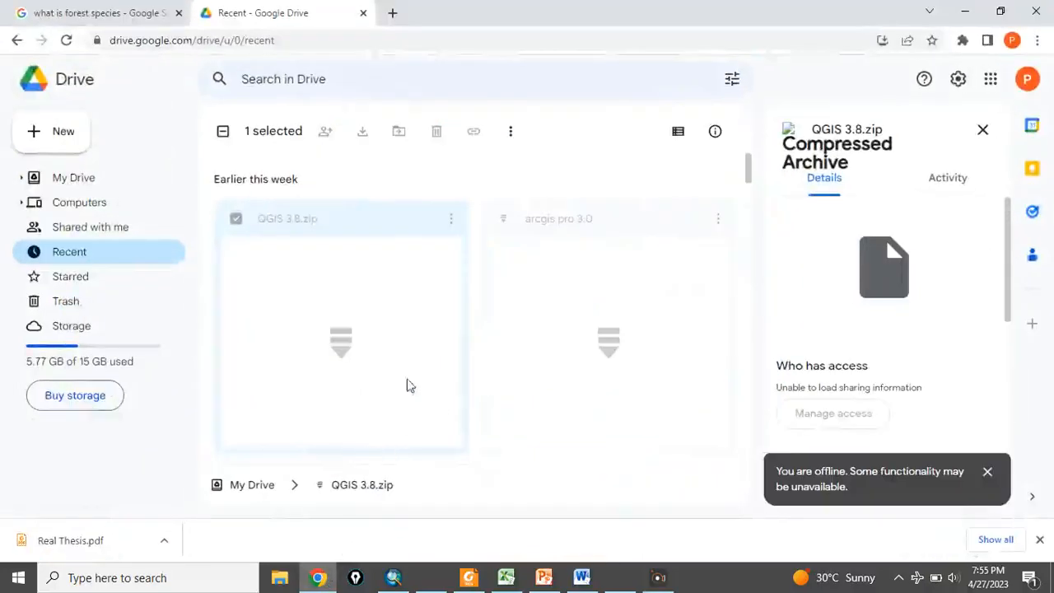
pyautogui.moveTo(306, 229)
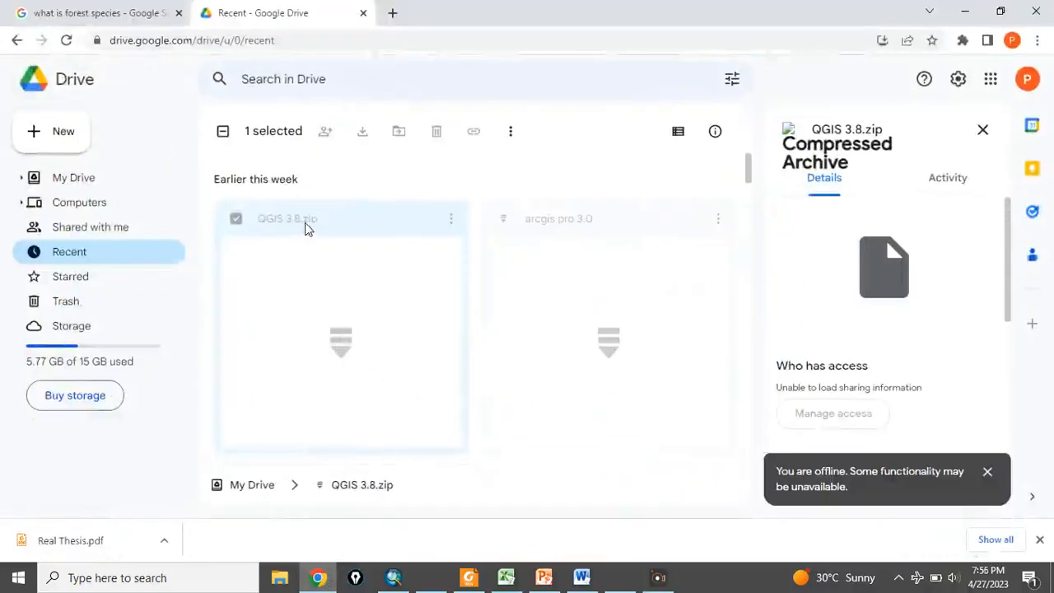
pyautogui.moveTo(359, 237)
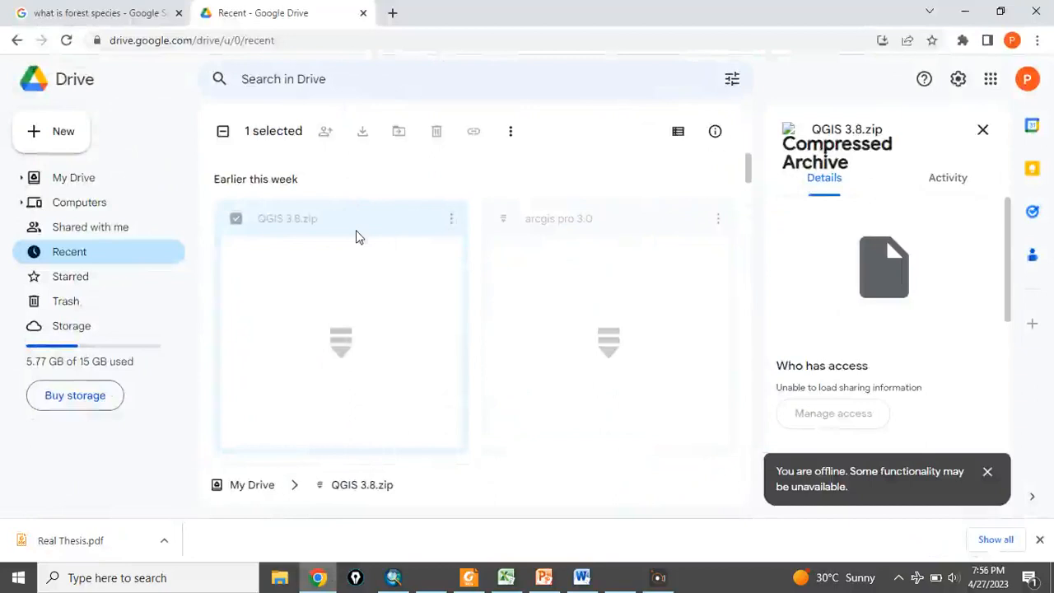
pyautogui.moveTo(922, 49)
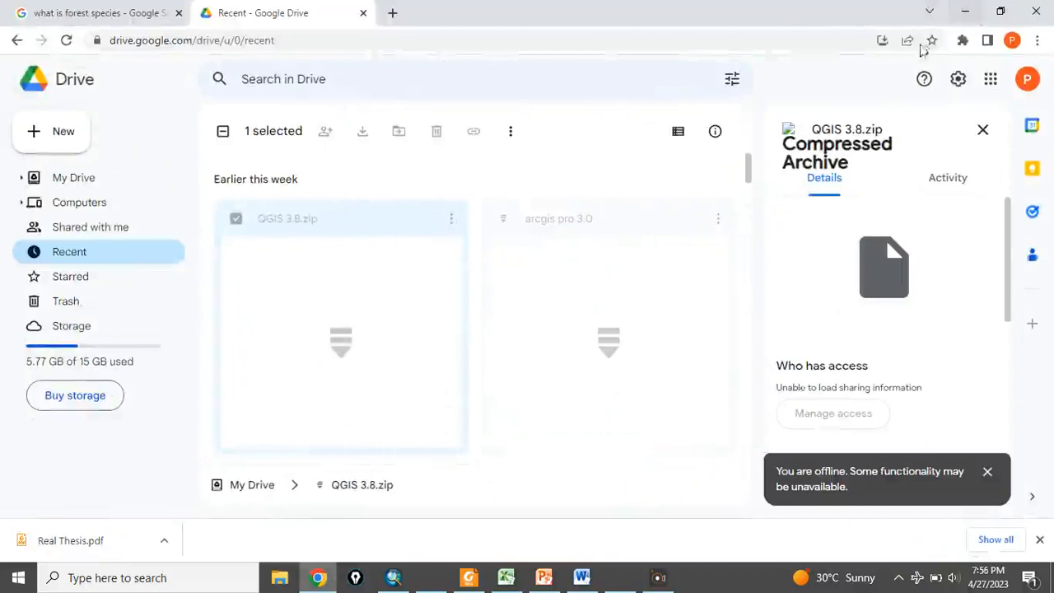
pyautogui.moveTo(912, 90)
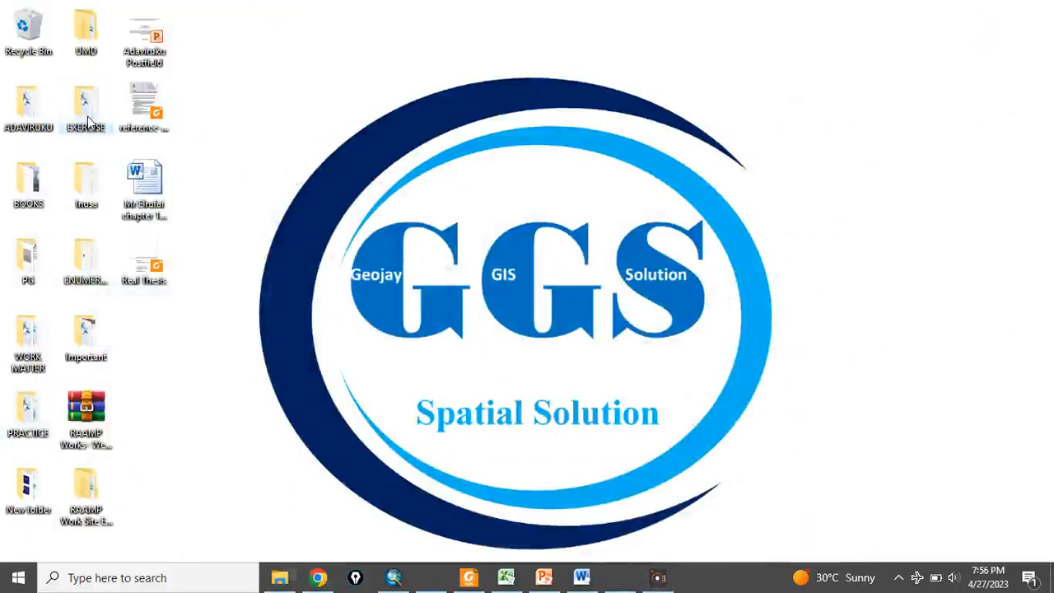
# Extract the QGIS-OSGeo4W 3.8.0 setup zip in the EXERCISE folder and enter the extracted folder.
pyautogui.doubleClick(85, 107)
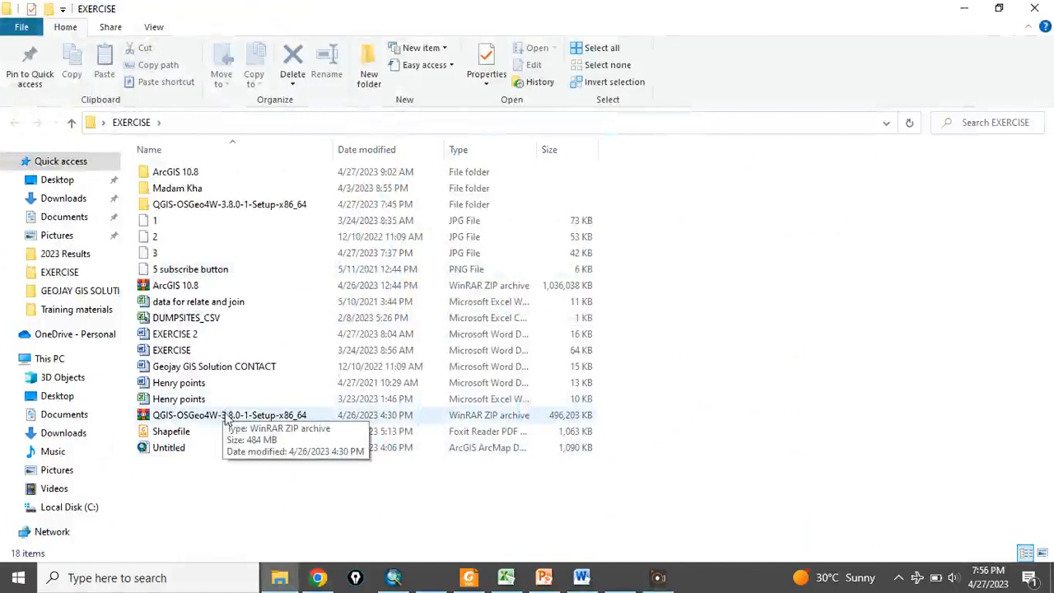
pyautogui.rightClick(230, 415)
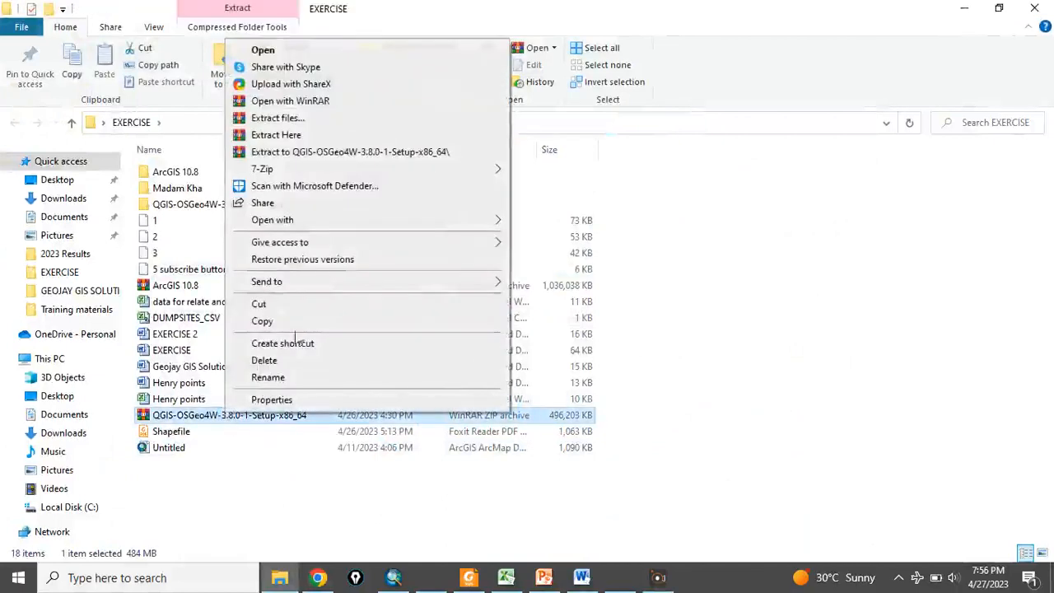
pyautogui.moveTo(277, 118)
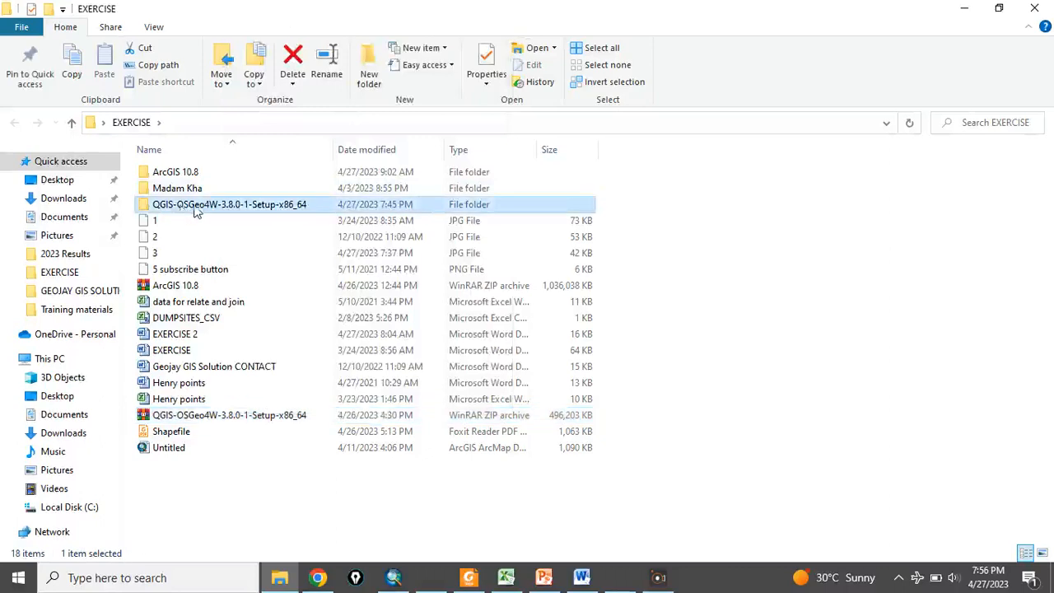
pyautogui.doubleClick(229, 204)
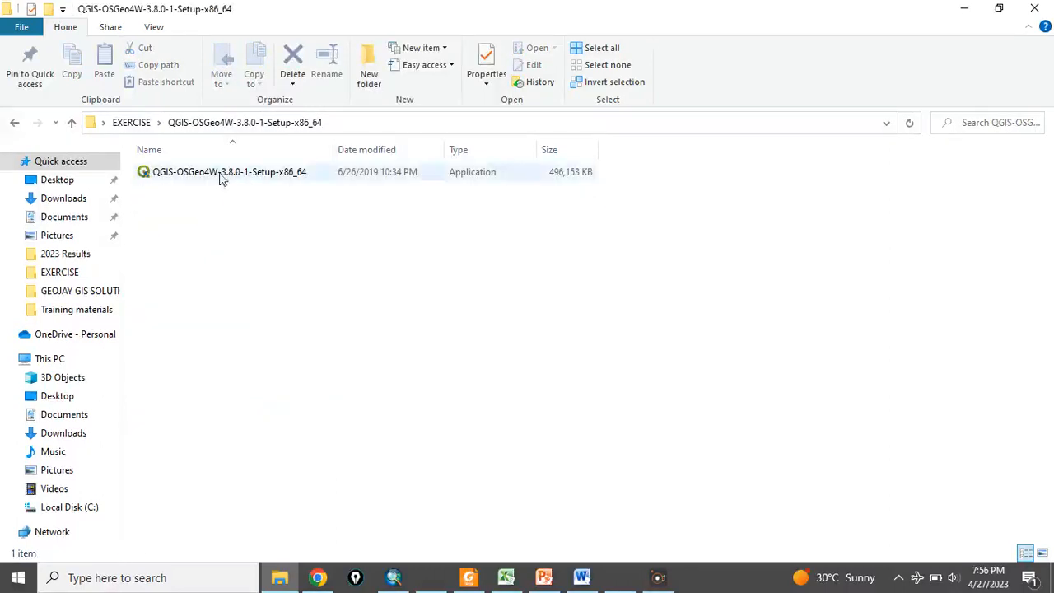
pyautogui.moveTo(239, 173)
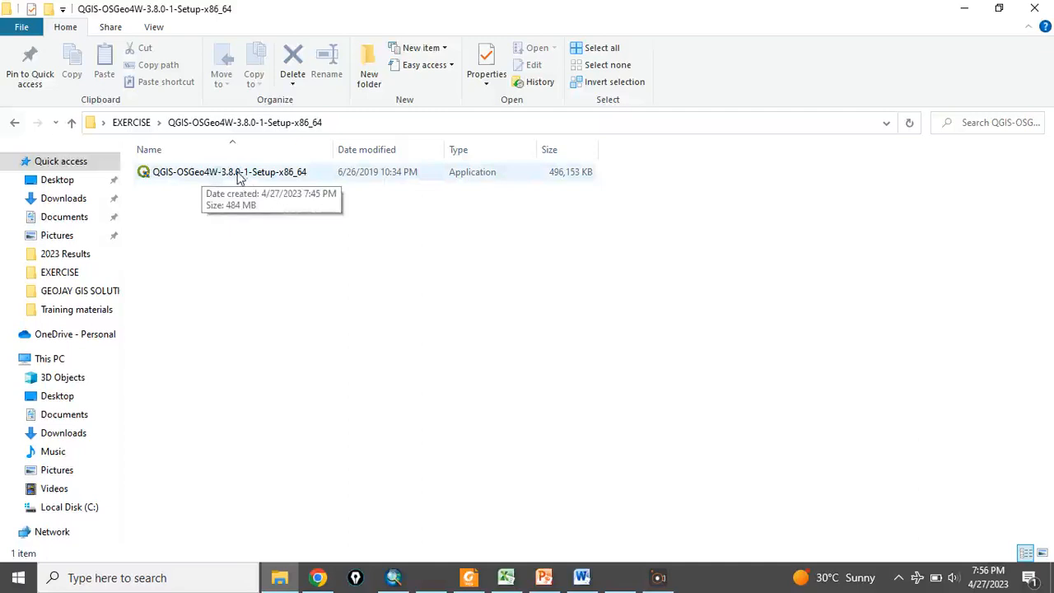
# Launch the QGIS 3.8 setup application from the extracted folder.
pyautogui.click(229, 171)
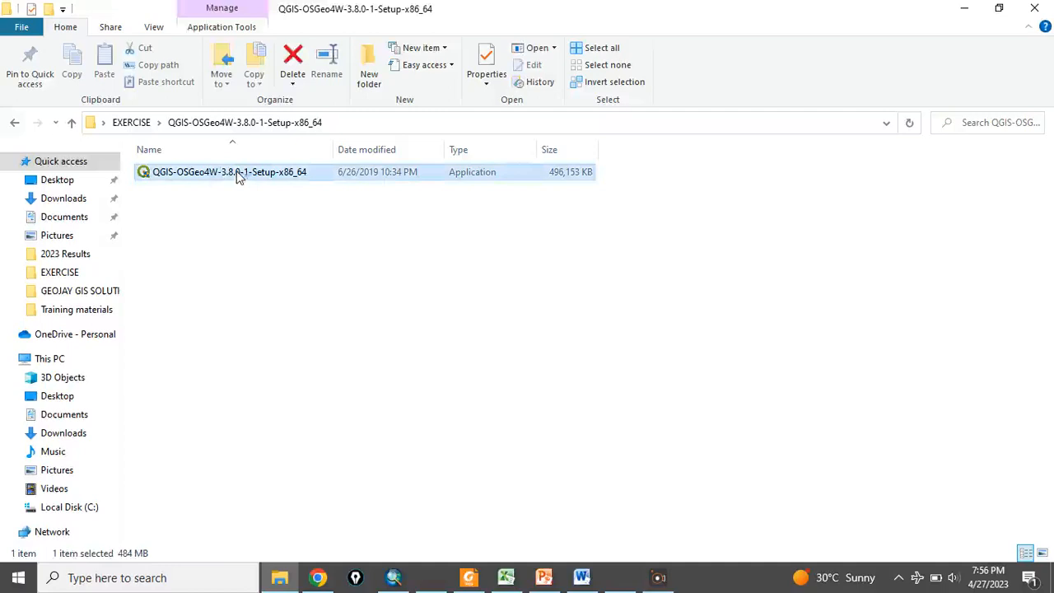
pyautogui.doubleClick(229, 172)
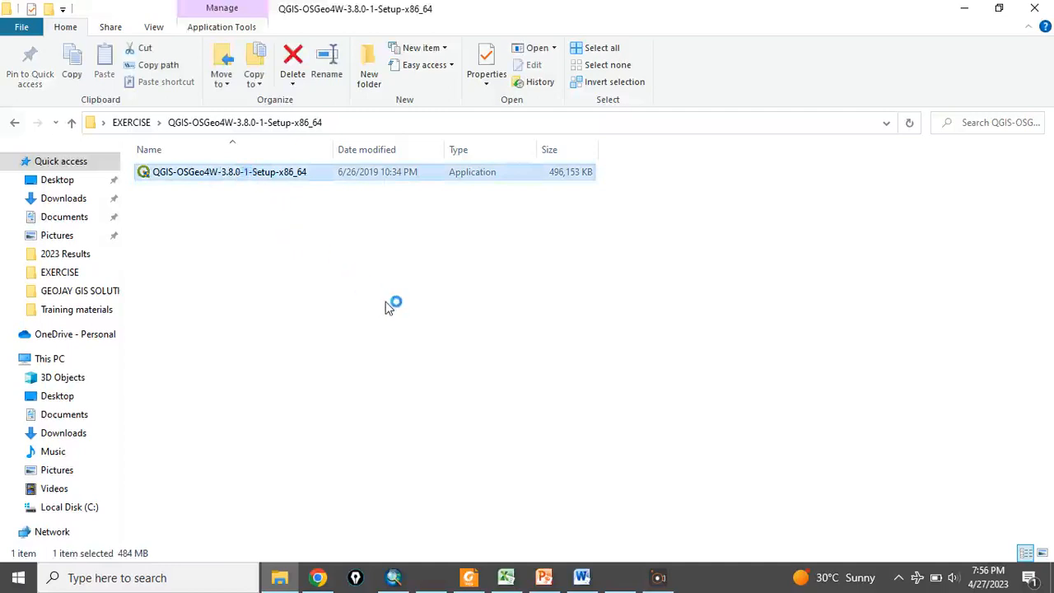
pyautogui.moveTo(452, 369)
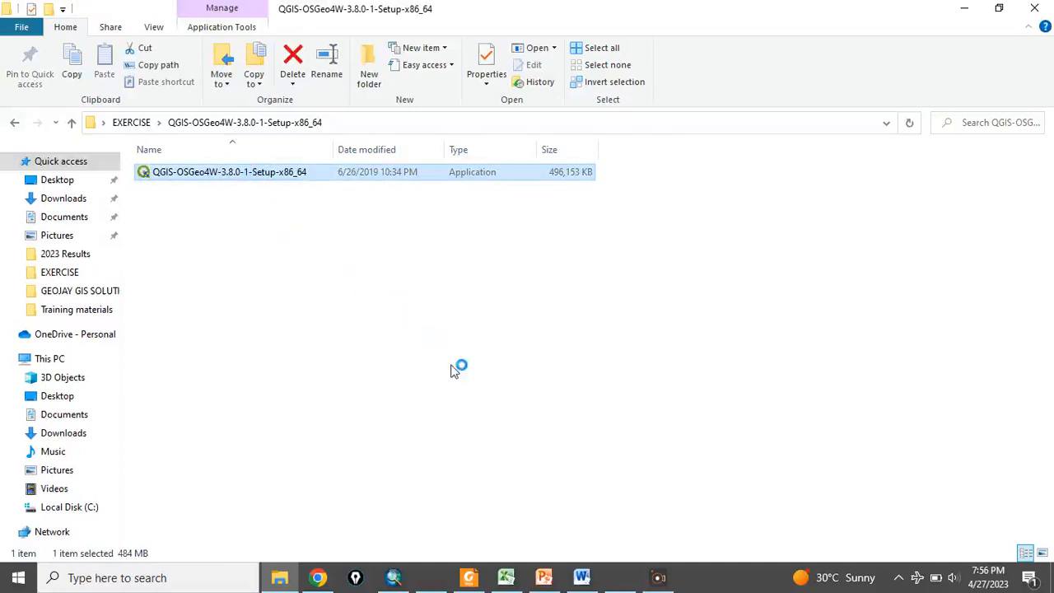
pyautogui.moveTo(568, 474)
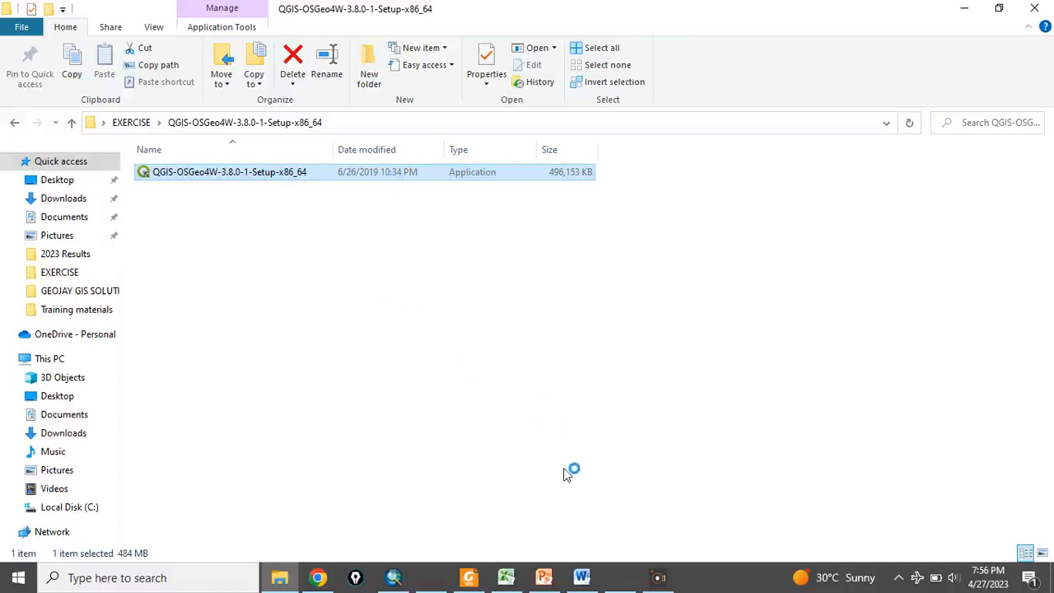
pyautogui.moveTo(589, 526)
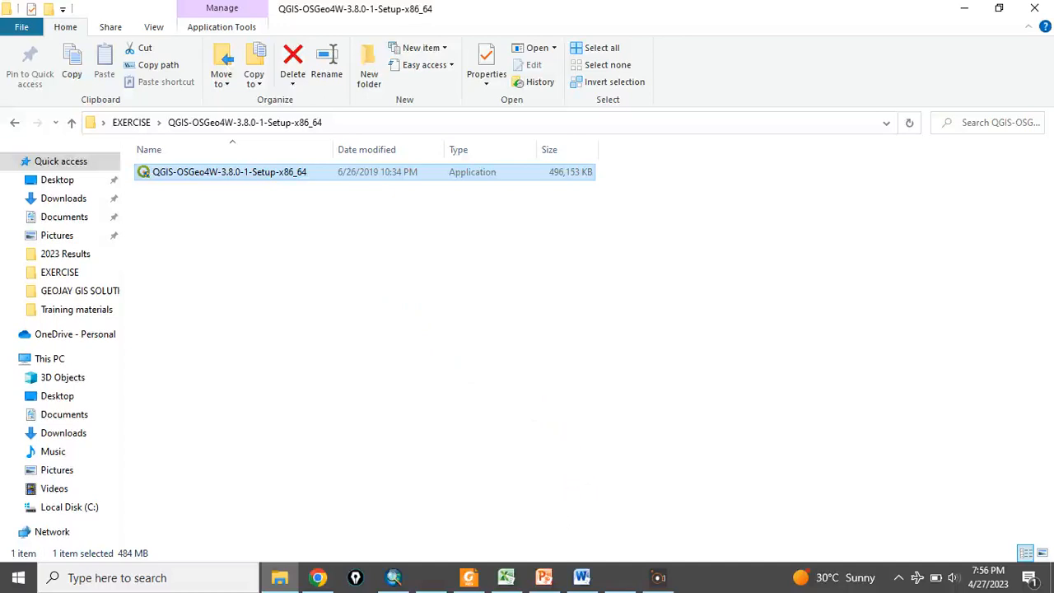
pyautogui.moveTo(474, 406)
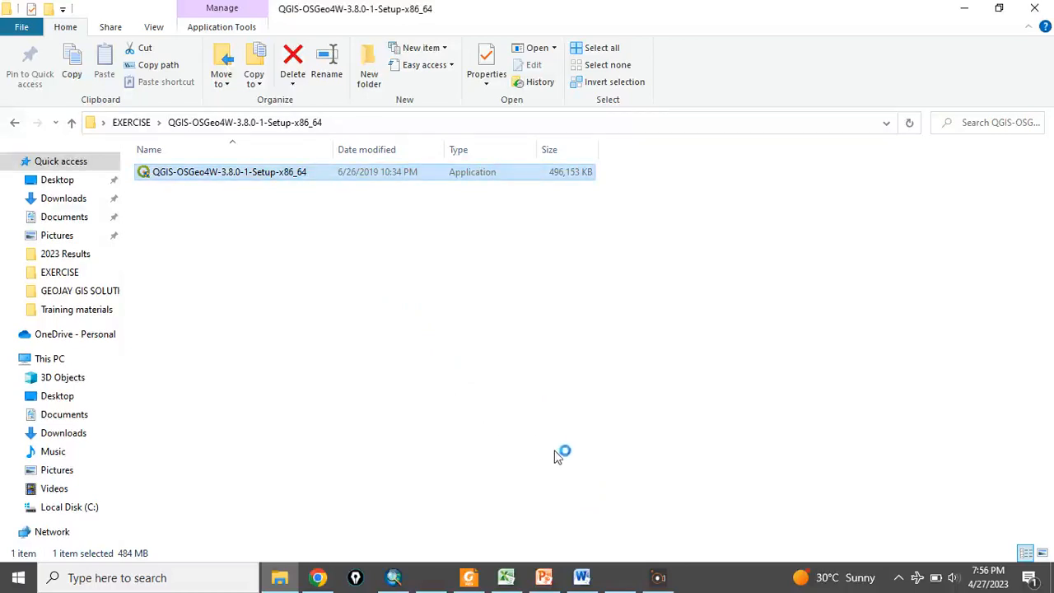
pyautogui.doubleClick(228, 171)
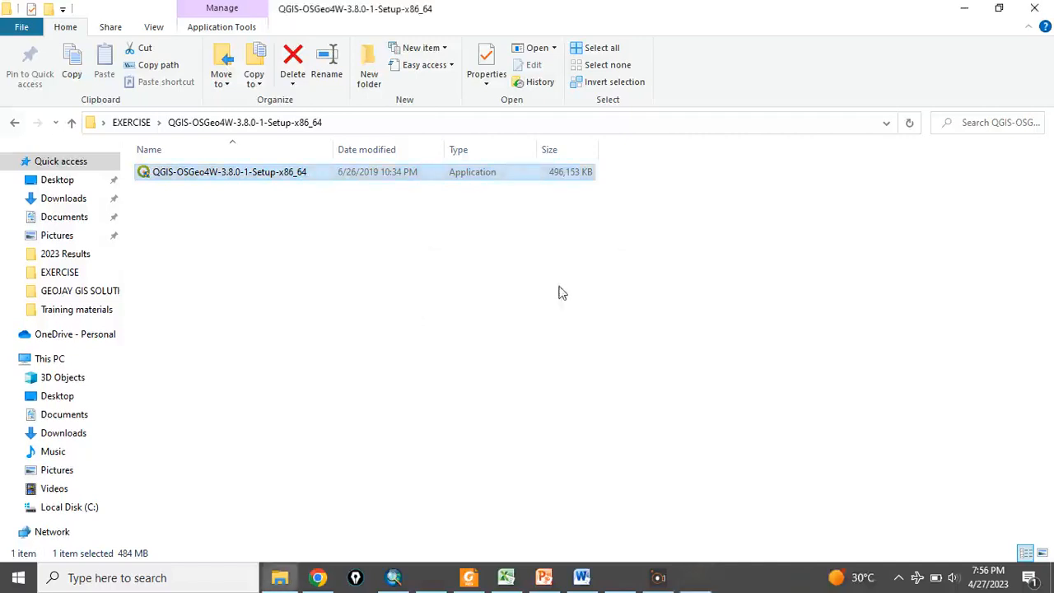
# Run the setup wizard through welcome, license and QGIS-only components to Finish.
pyautogui.doubleClick(229, 172)
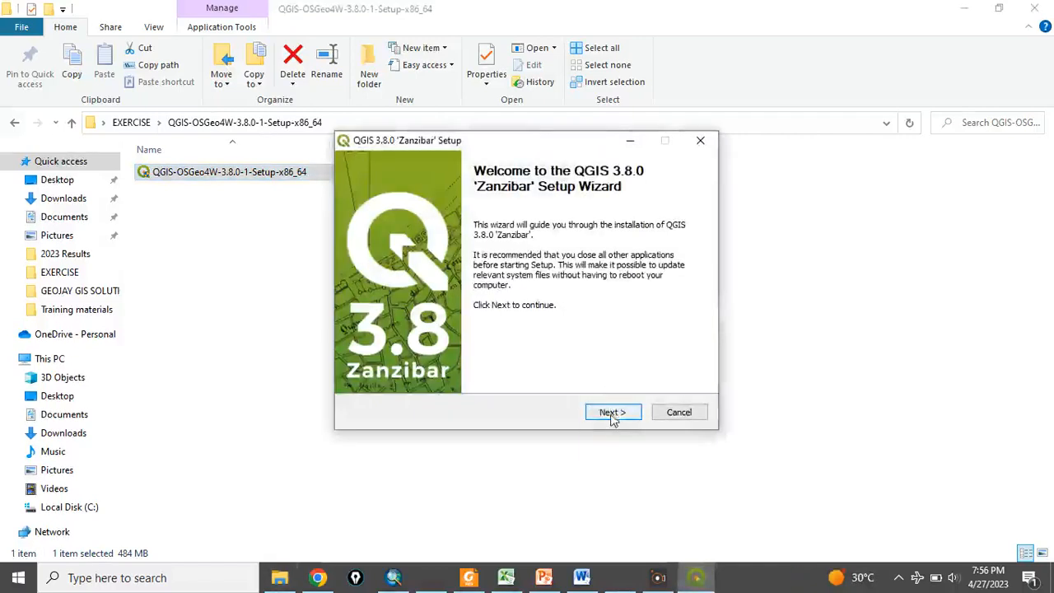
pyautogui.click(613, 411)
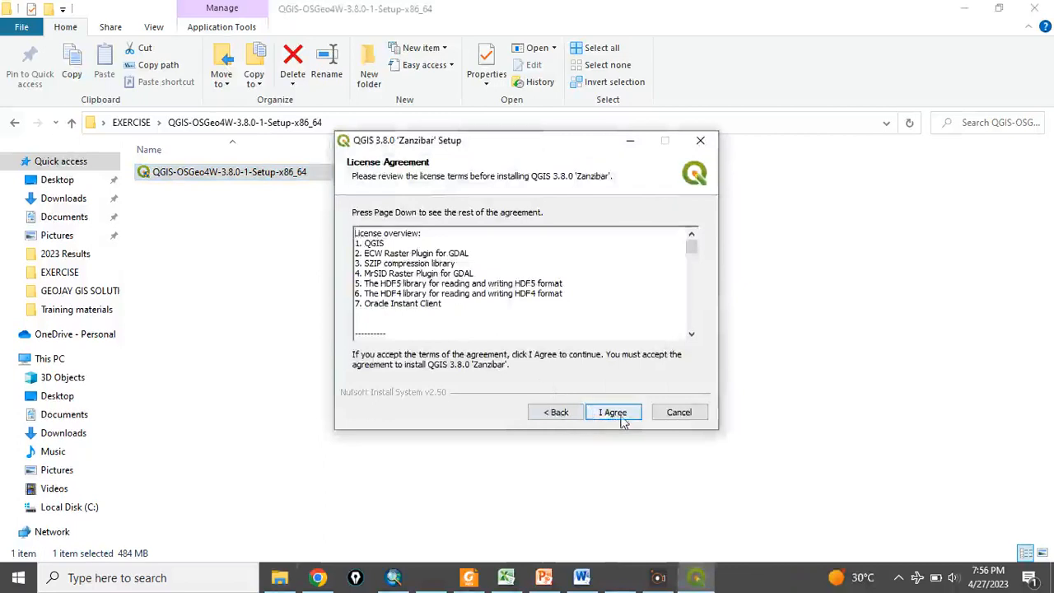
pyautogui.click(613, 411)
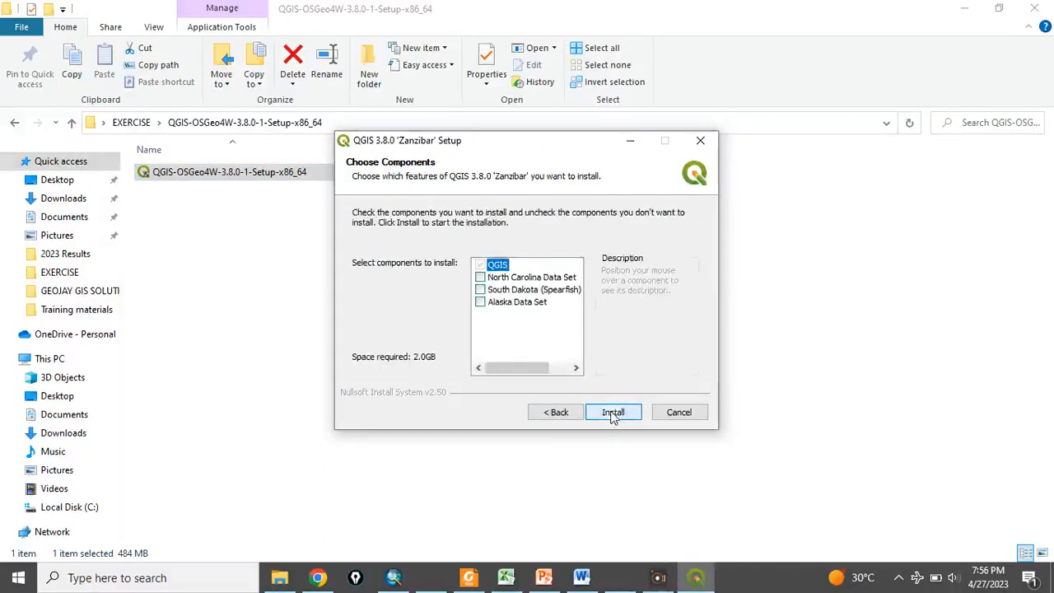
pyautogui.moveTo(497, 263)
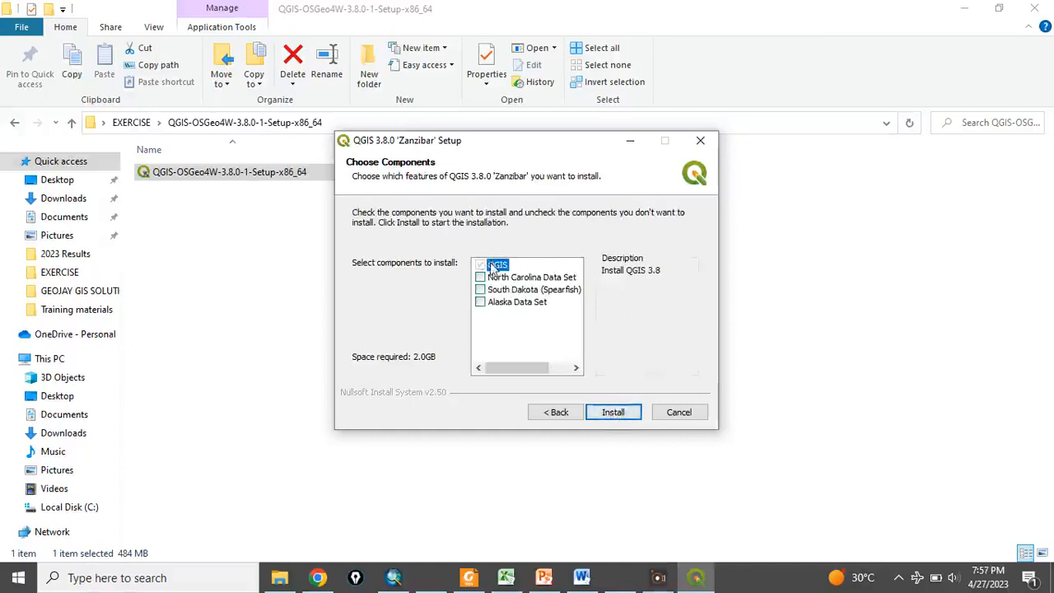
pyautogui.moveTo(612, 412)
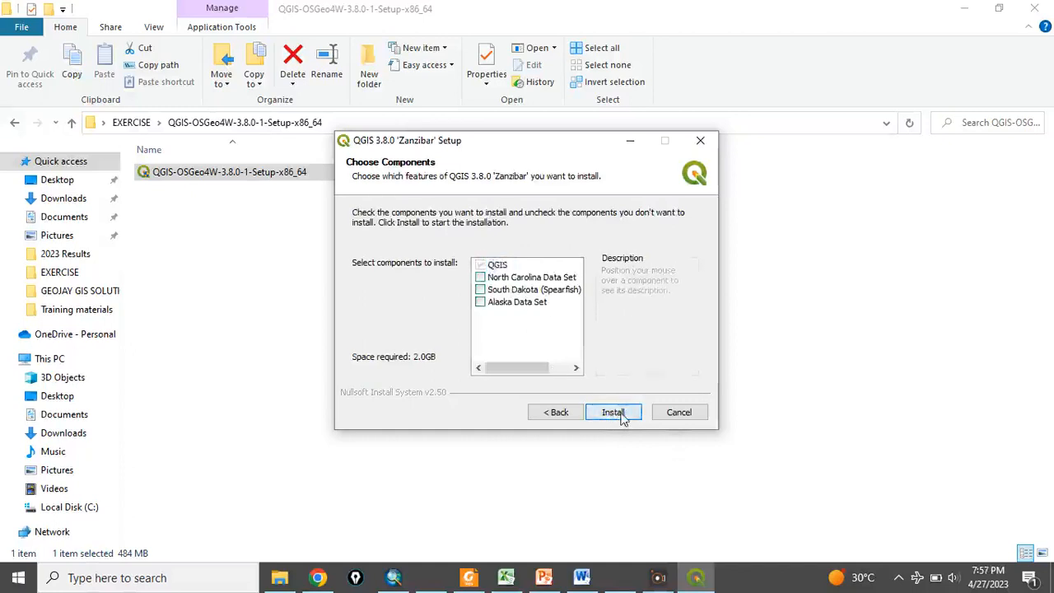
pyautogui.click(612, 412)
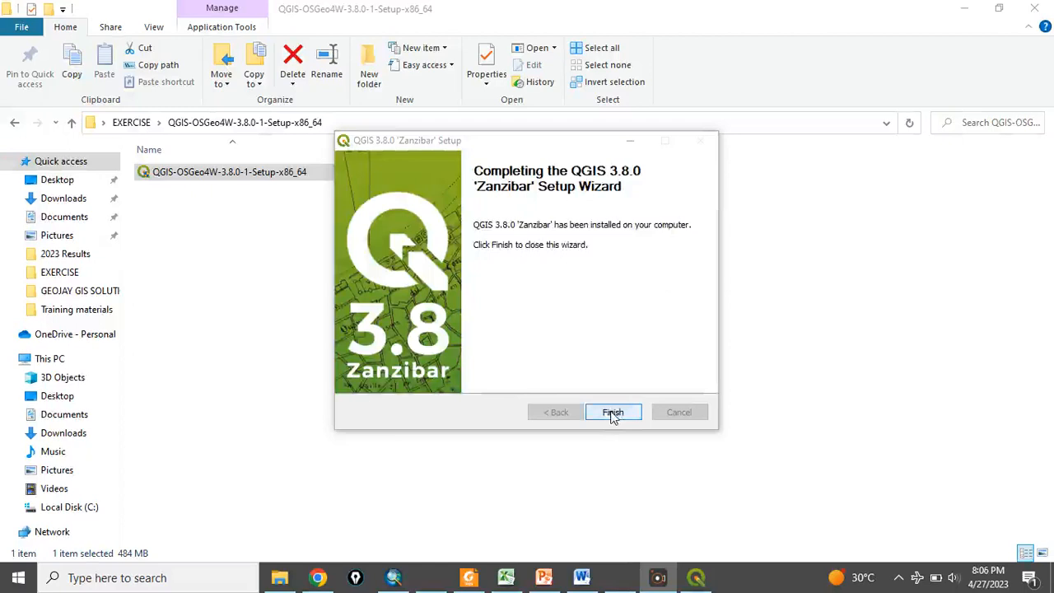
pyautogui.click(612, 412)
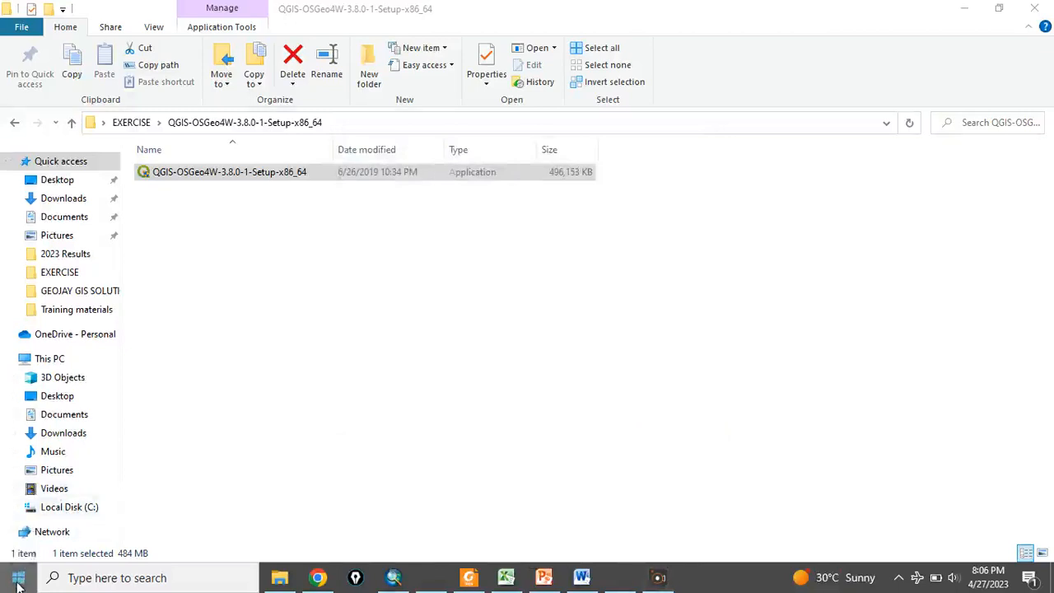
pyautogui.click(18, 577)
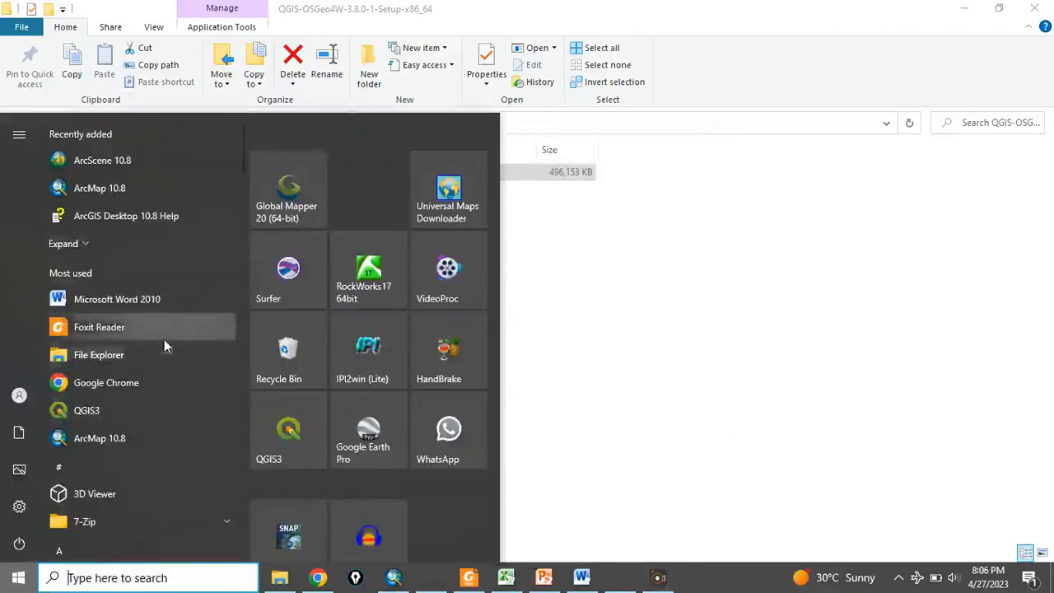
pyautogui.scroll(-3)
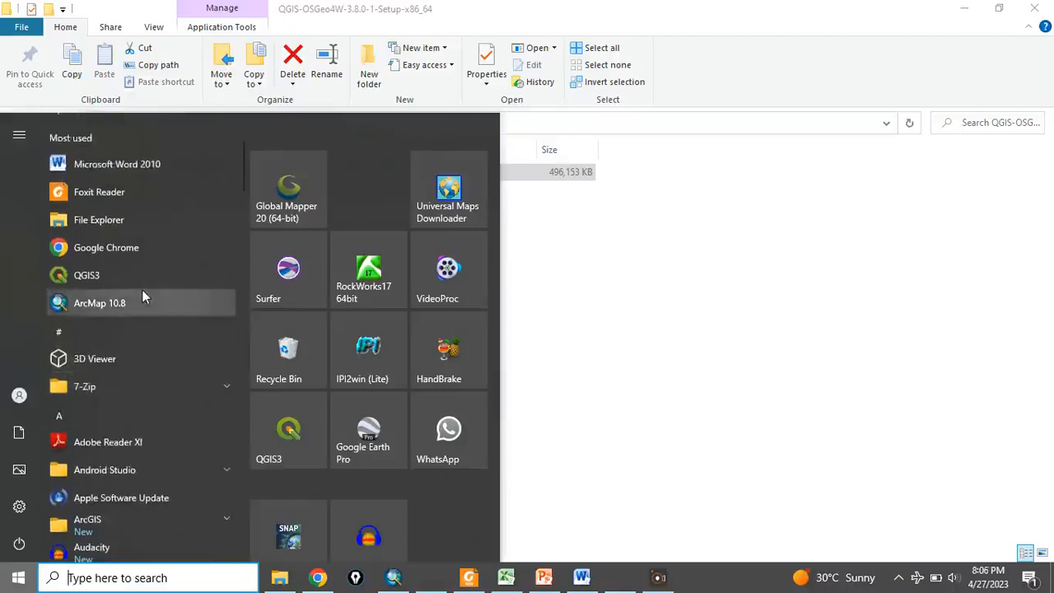
pyautogui.scroll(-3)
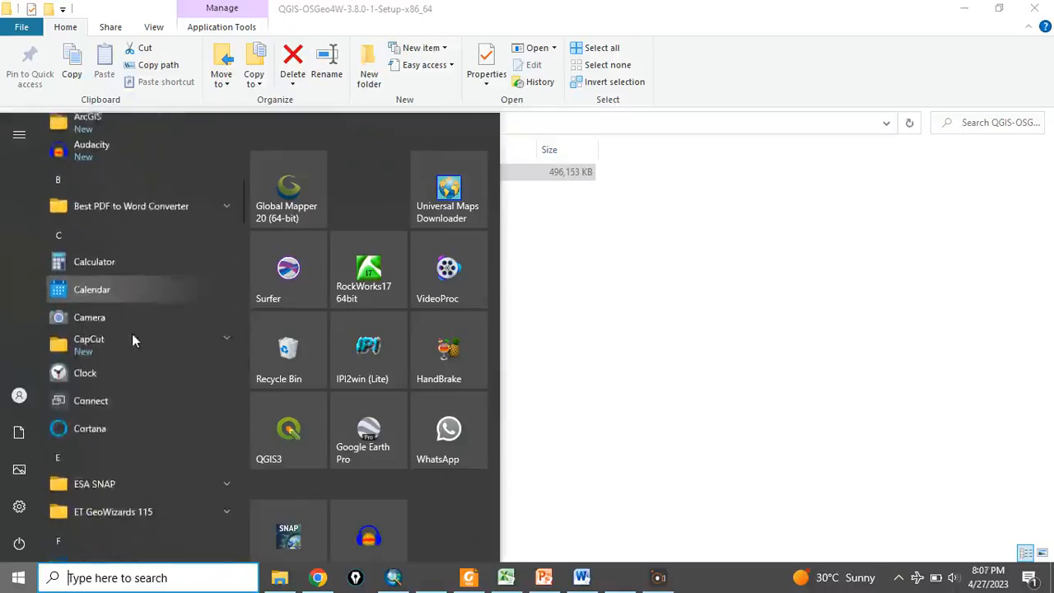
pyautogui.scroll(-3)
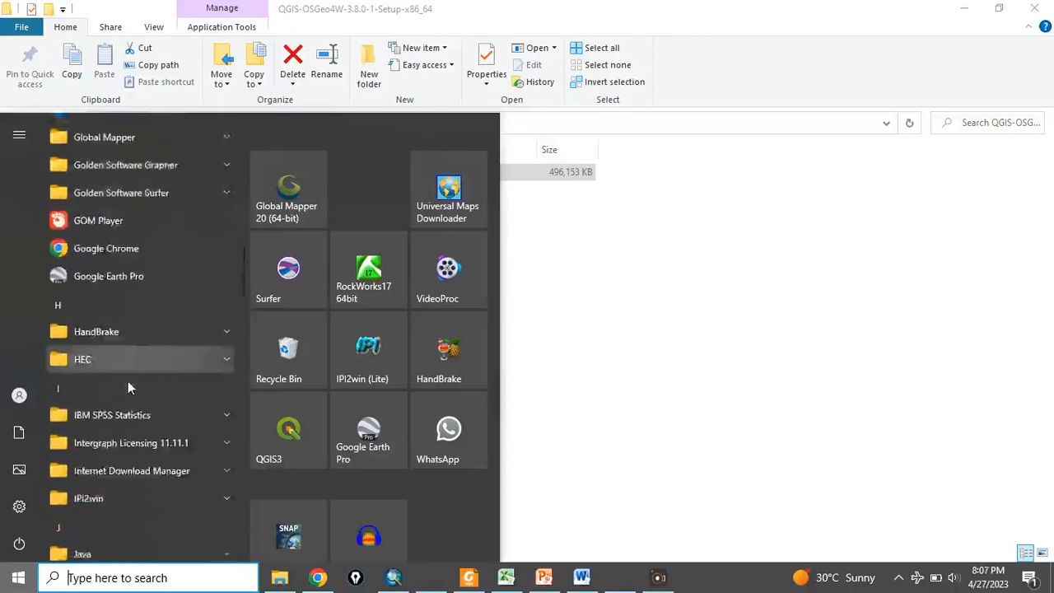
pyautogui.scroll(-3)
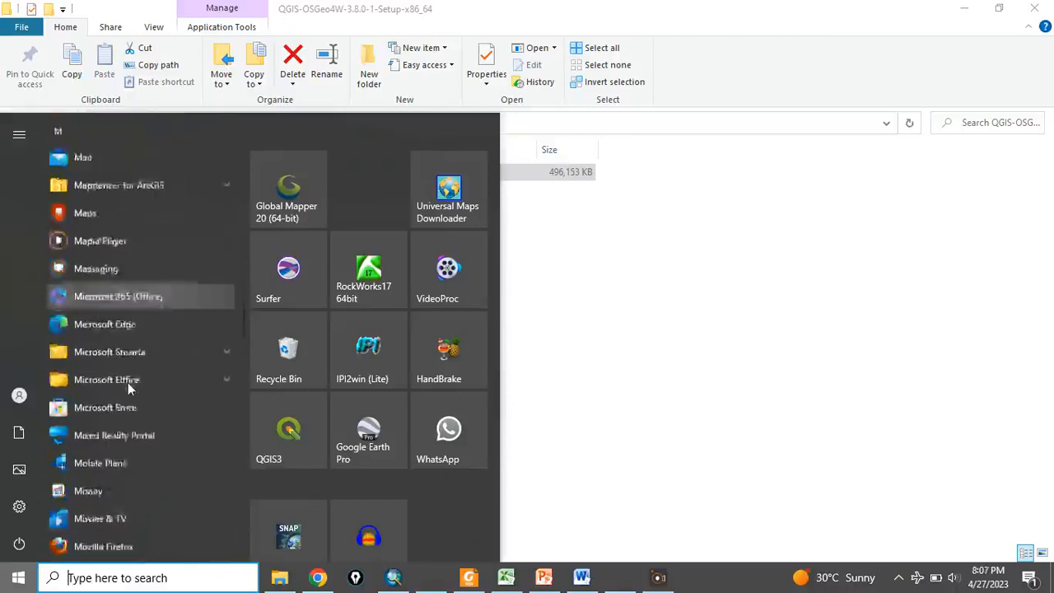
pyautogui.scroll(-3)
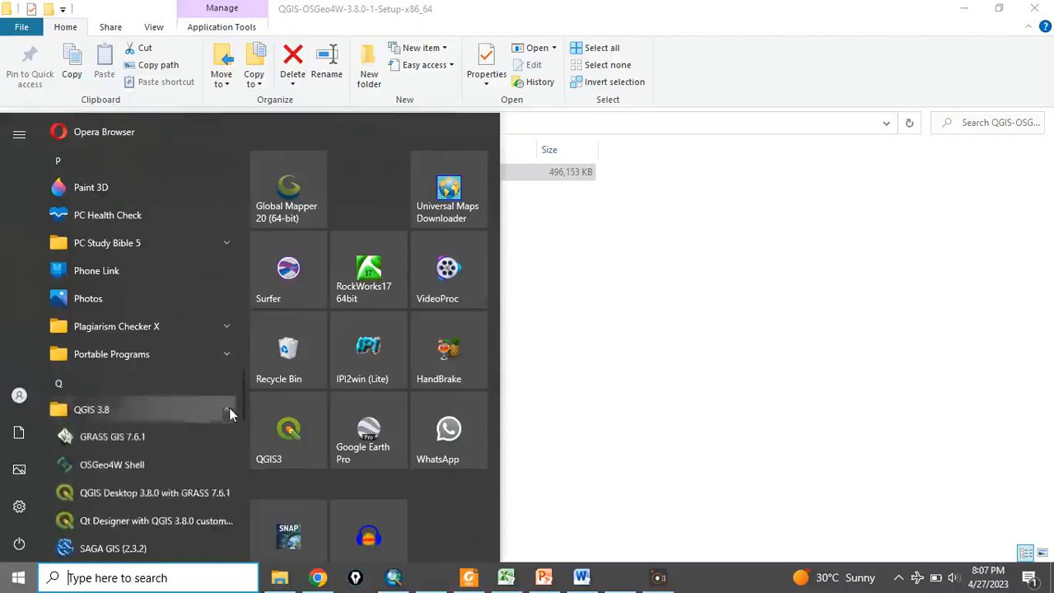
pyautogui.scroll(-3)
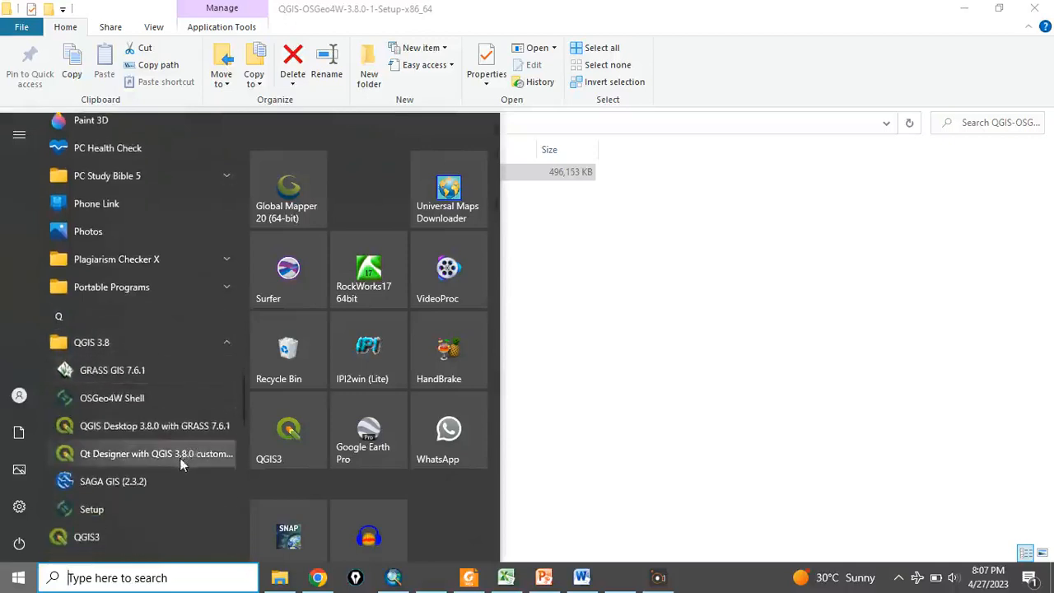
pyautogui.moveTo(140, 424)
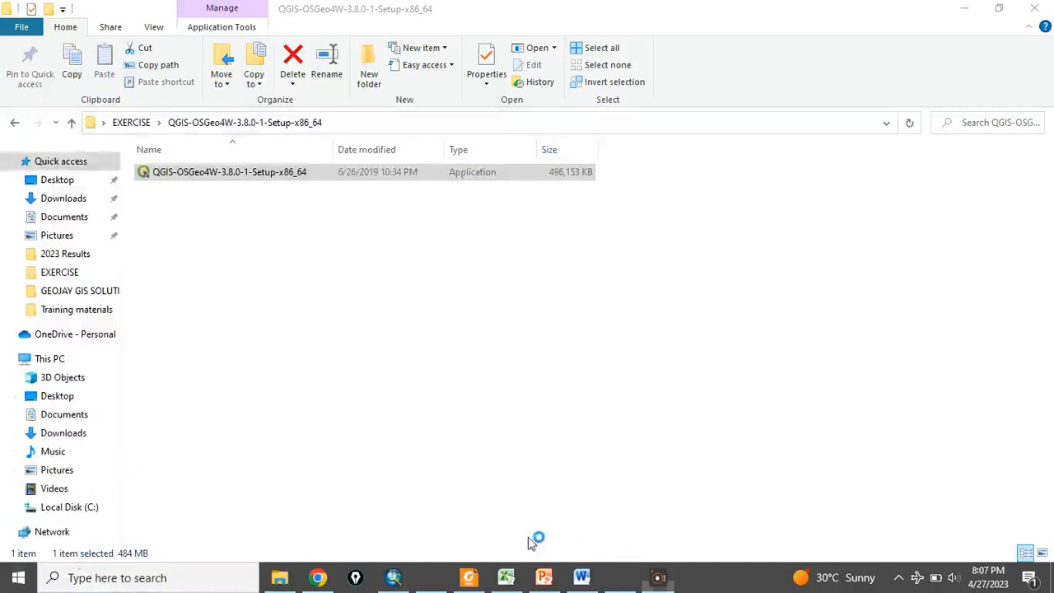
# Launch QGIS Desktop 3.8.0 from the QGIS 3.8 shortcuts folder.
pyautogui.doubleClick(230, 171)
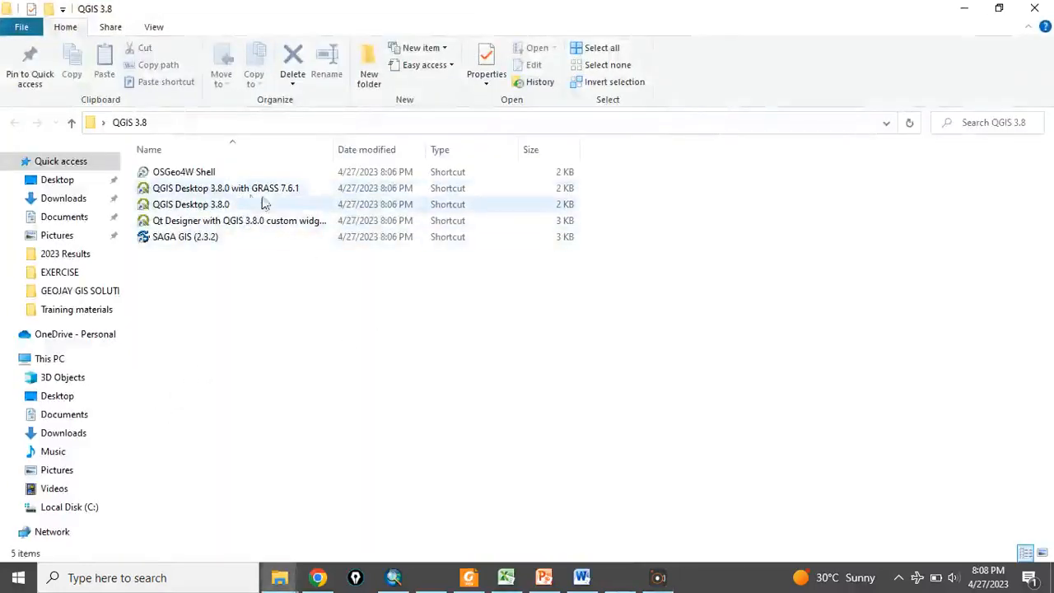
pyautogui.moveTo(191, 204)
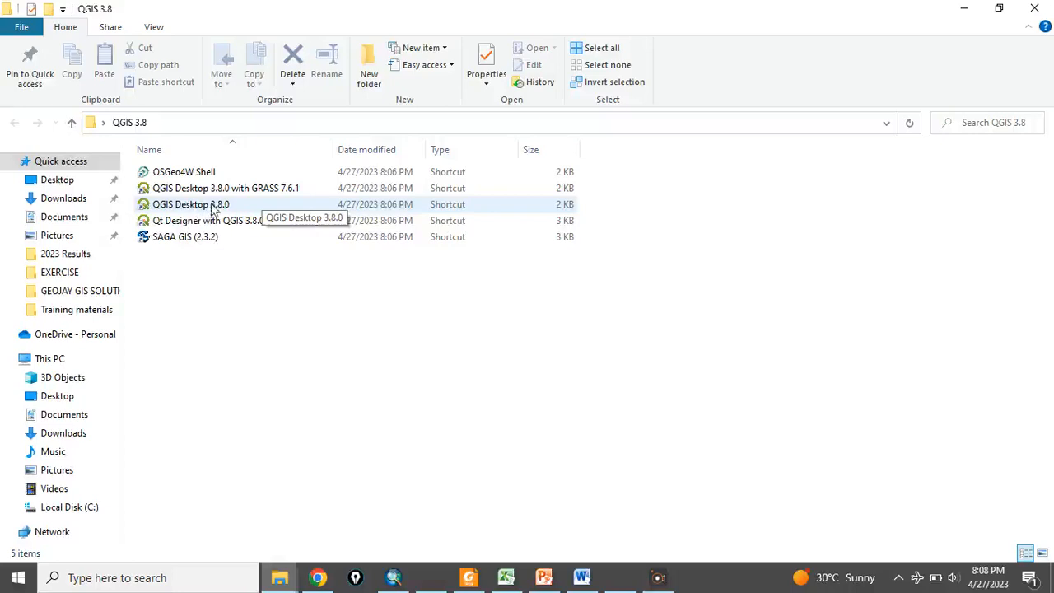
pyautogui.moveTo(239, 188)
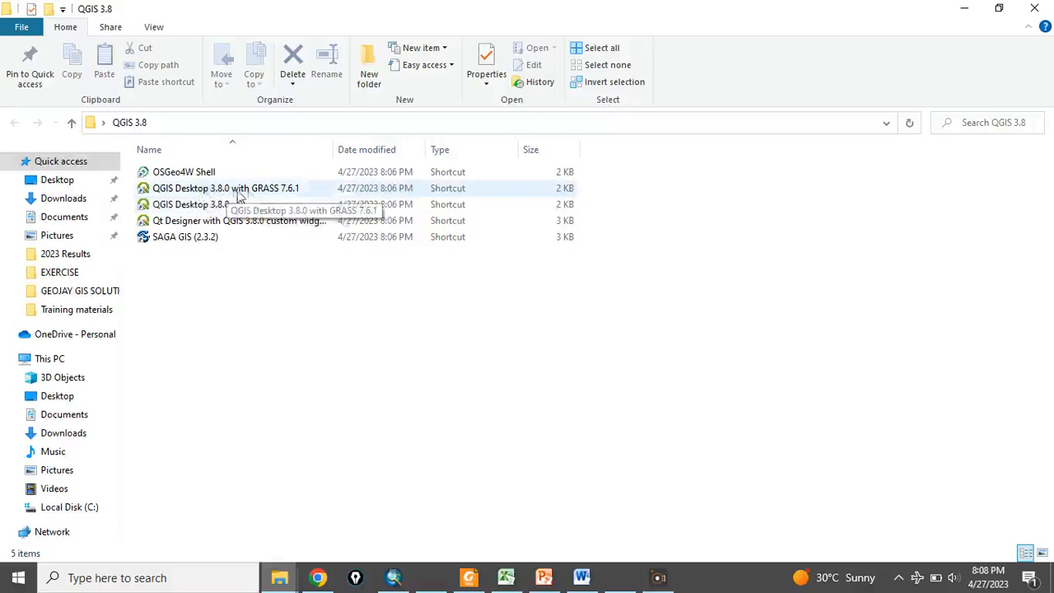
pyautogui.click(191, 204)
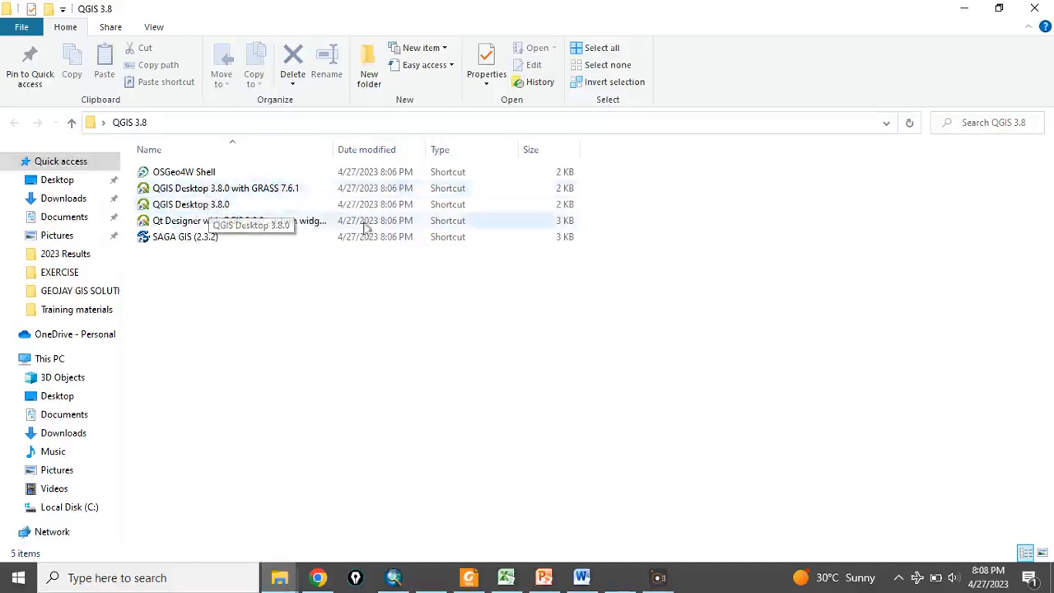
pyautogui.moveTo(727, 283)
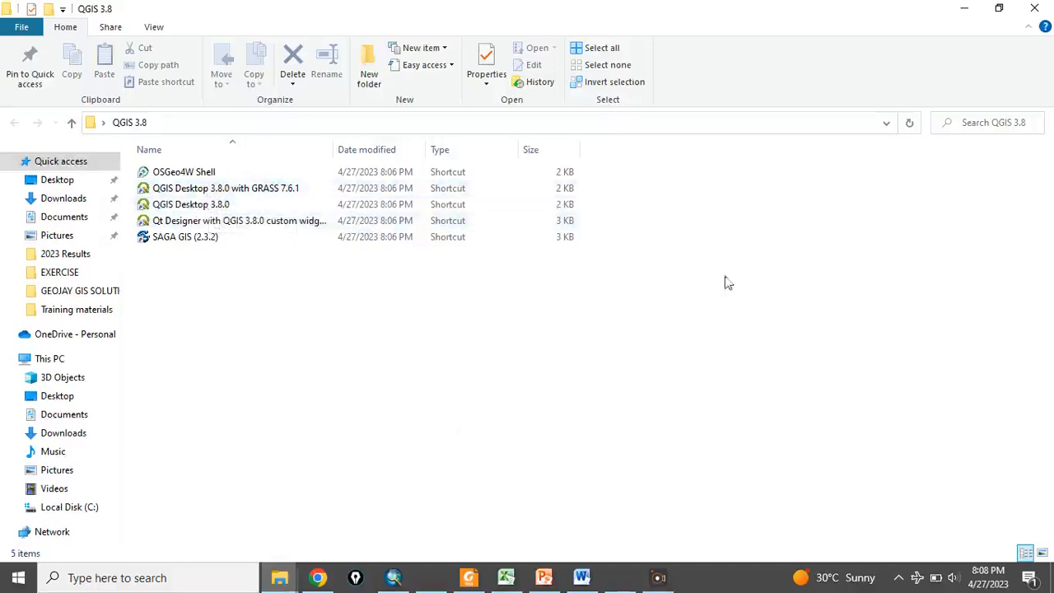
pyautogui.doubleClick(191, 204)
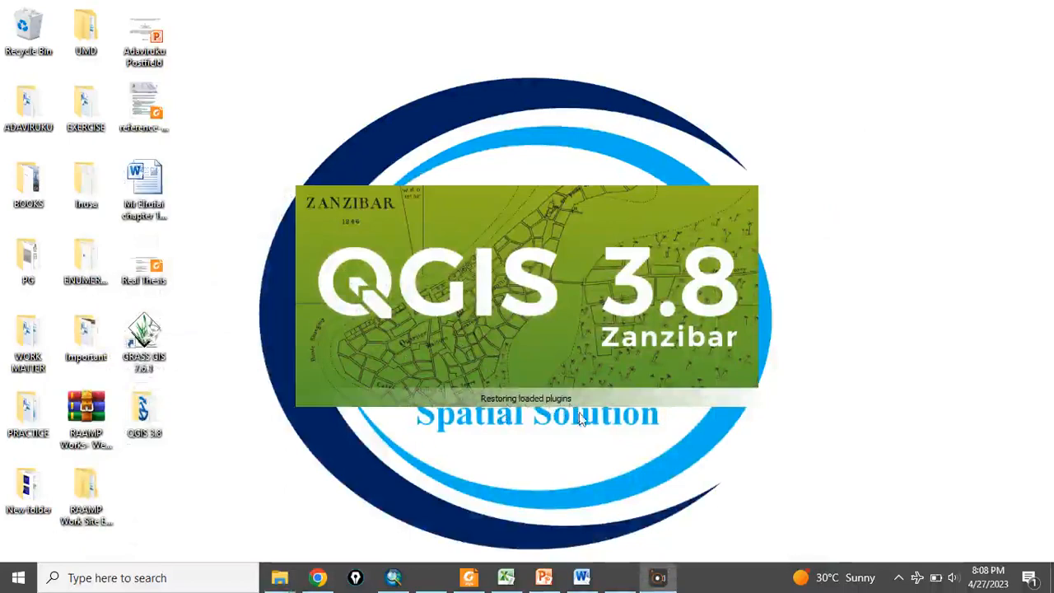
pyautogui.moveTo(534, 546)
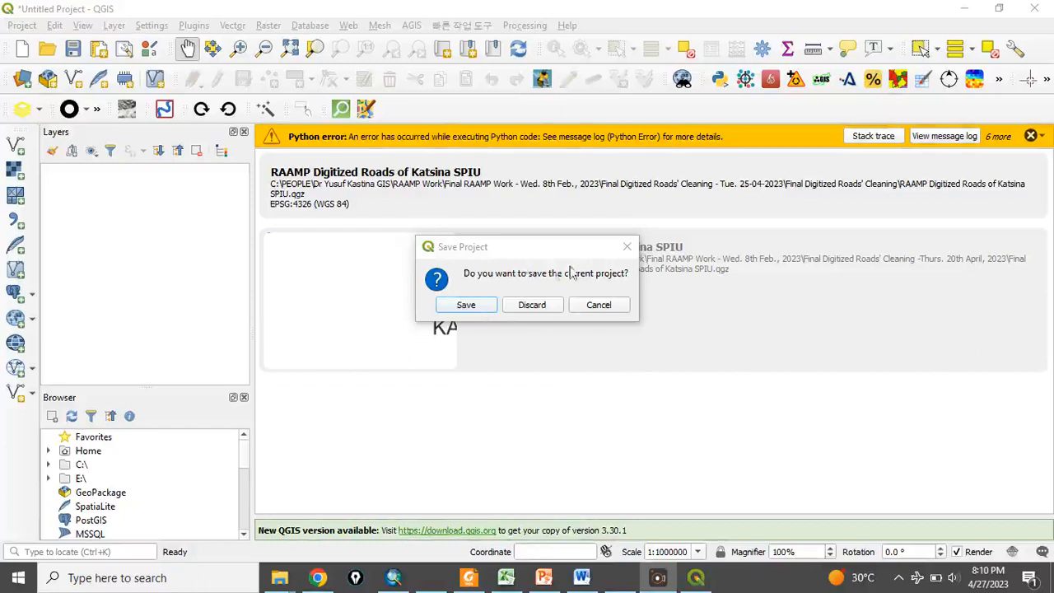
pyautogui.moveTo(595, 319)
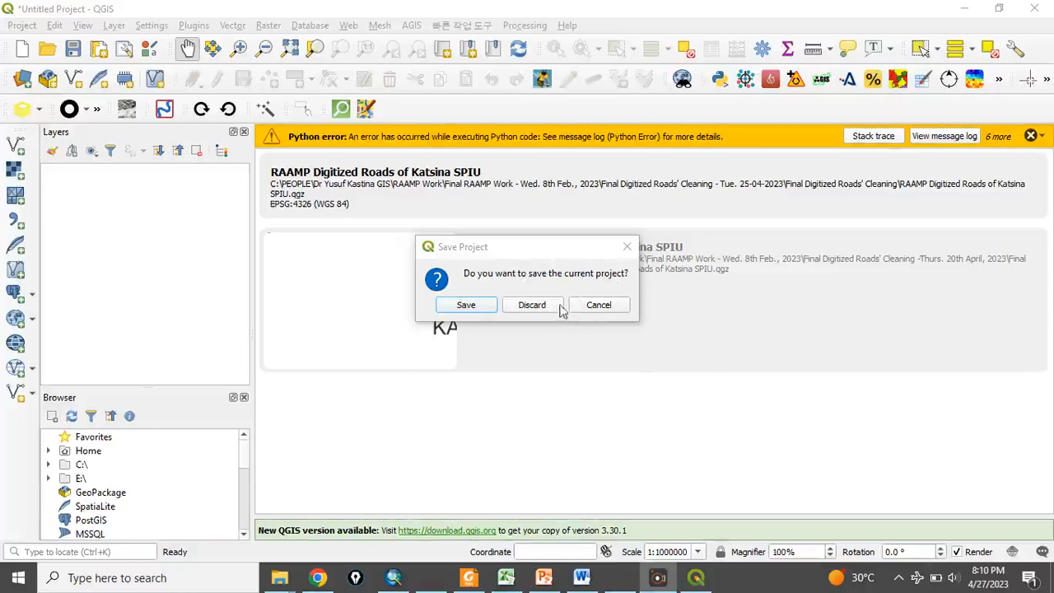
# Discard the Save Project prompt and dismiss the plugin crash warning bar.
pyautogui.click(530, 304)
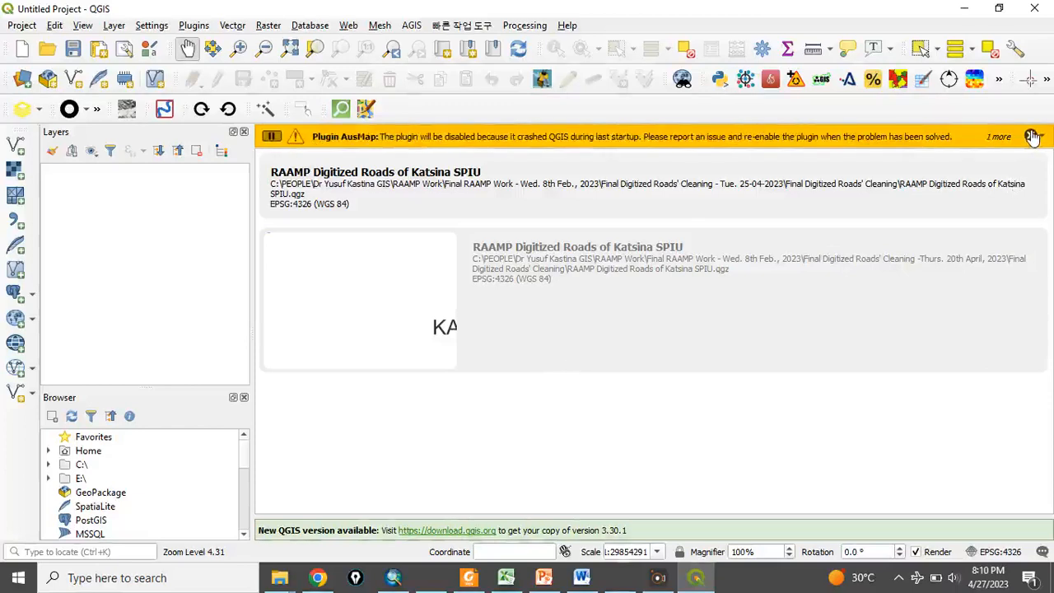
pyautogui.click(1034, 135)
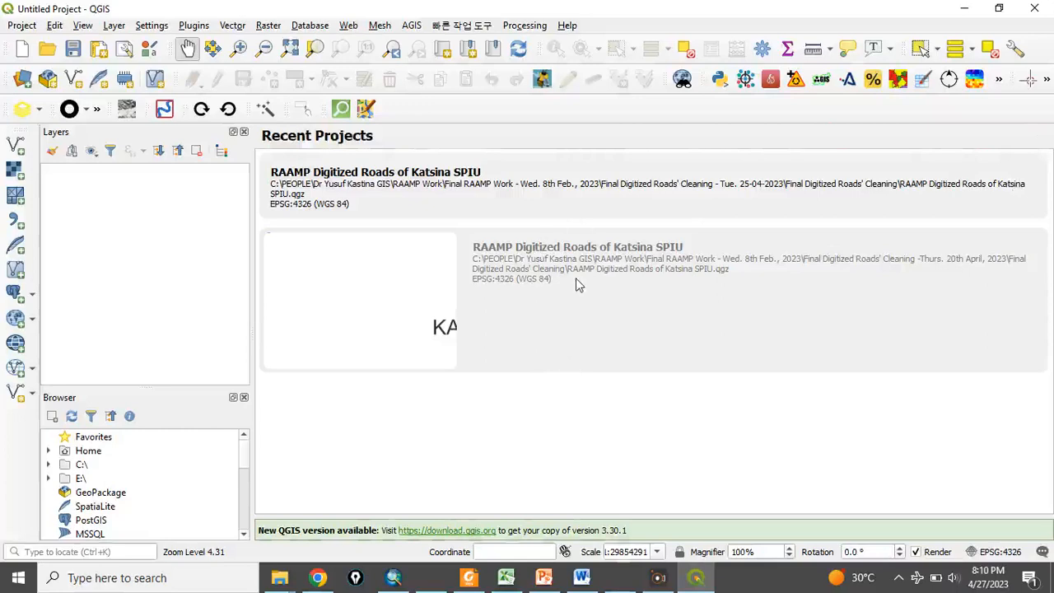
pyautogui.moveTo(558, 210)
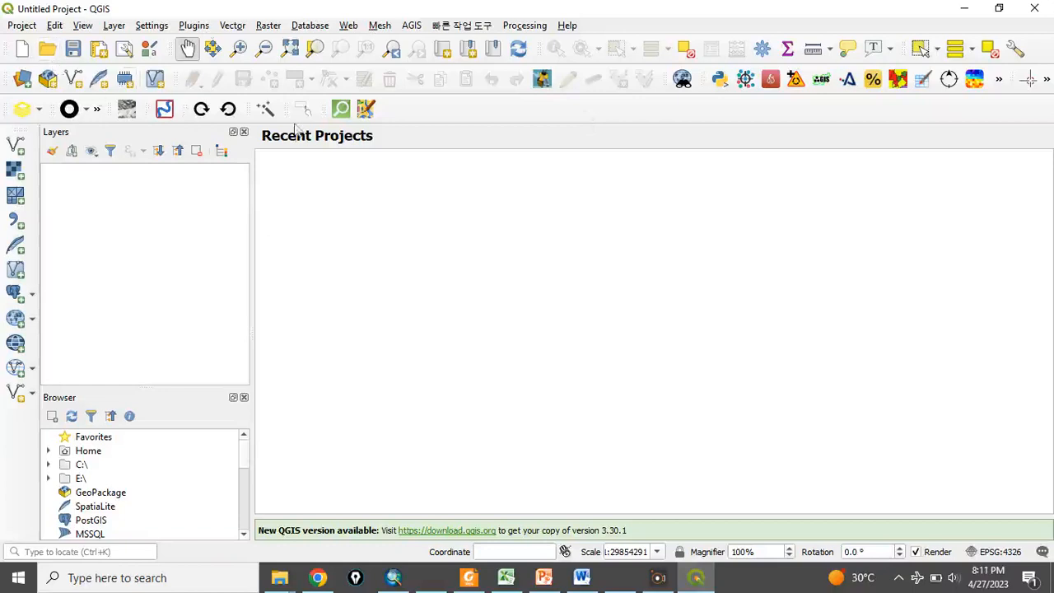
pyautogui.moveTo(650, 484)
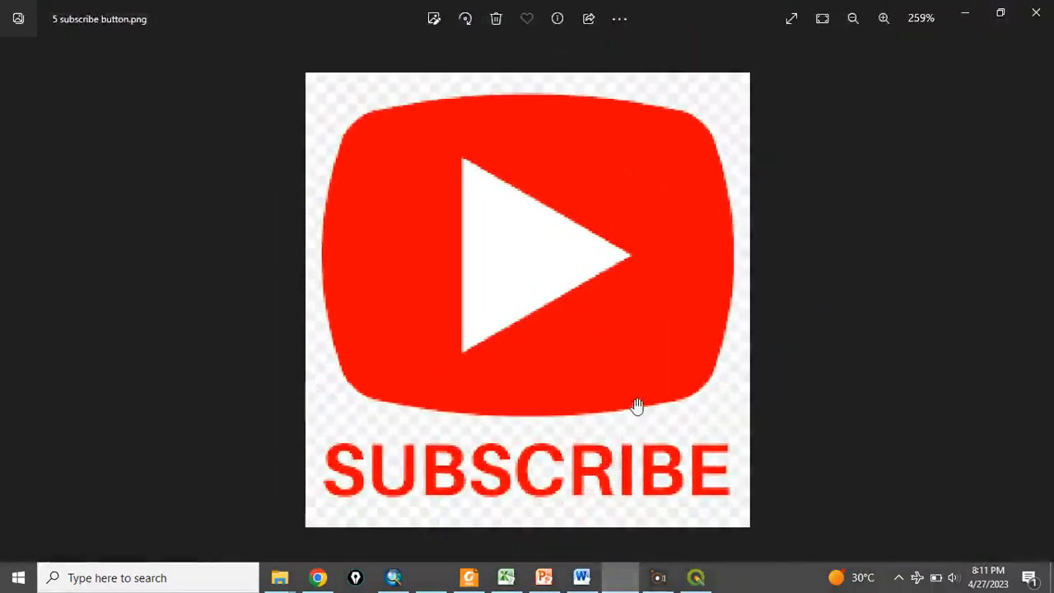
pyautogui.moveTo(599, 514)
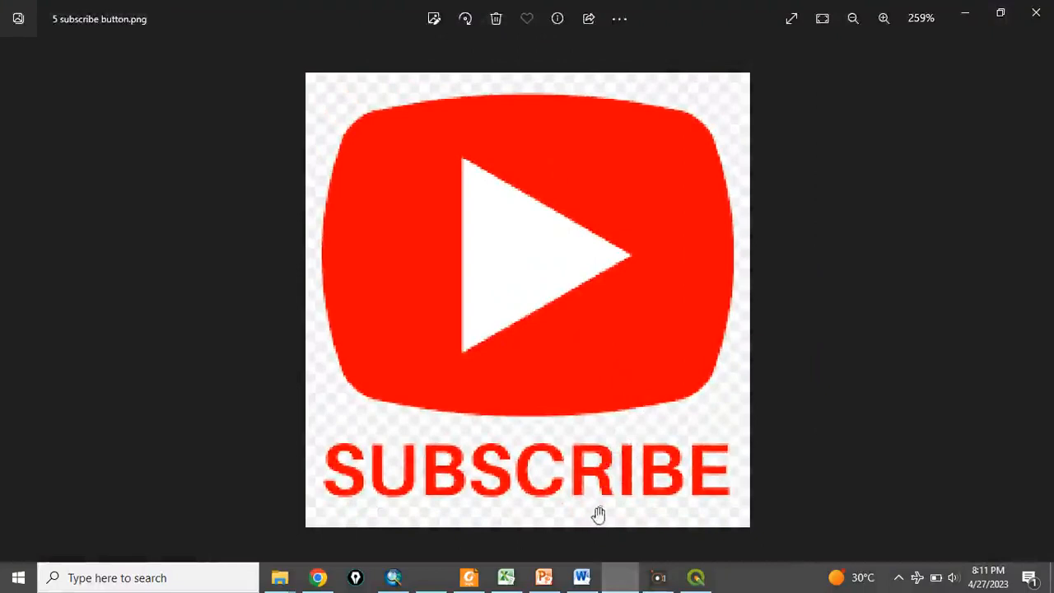
pyautogui.moveTo(566, 547)
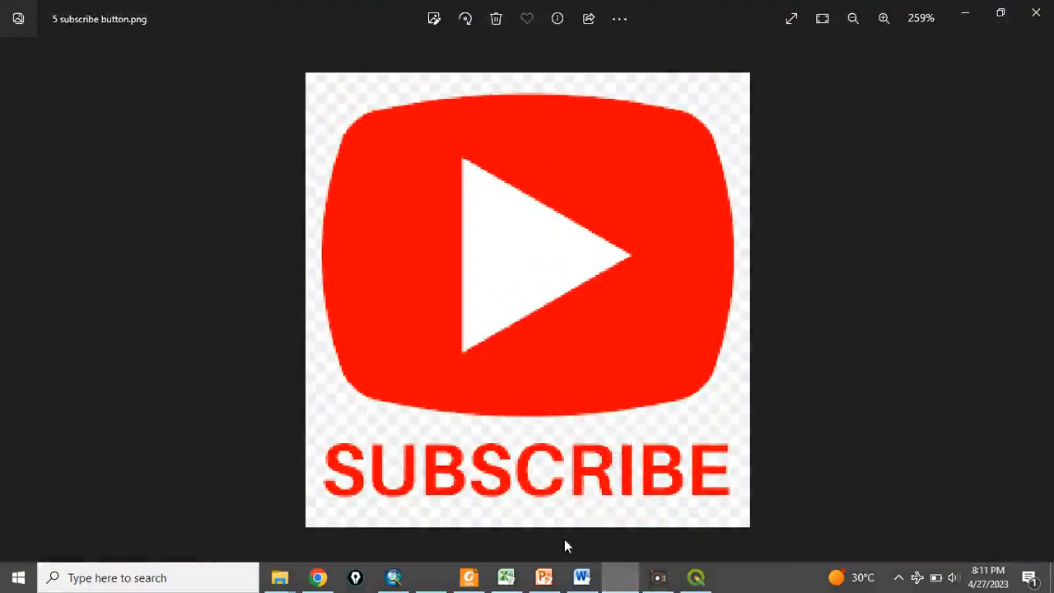
pyautogui.moveTo(535, 545)
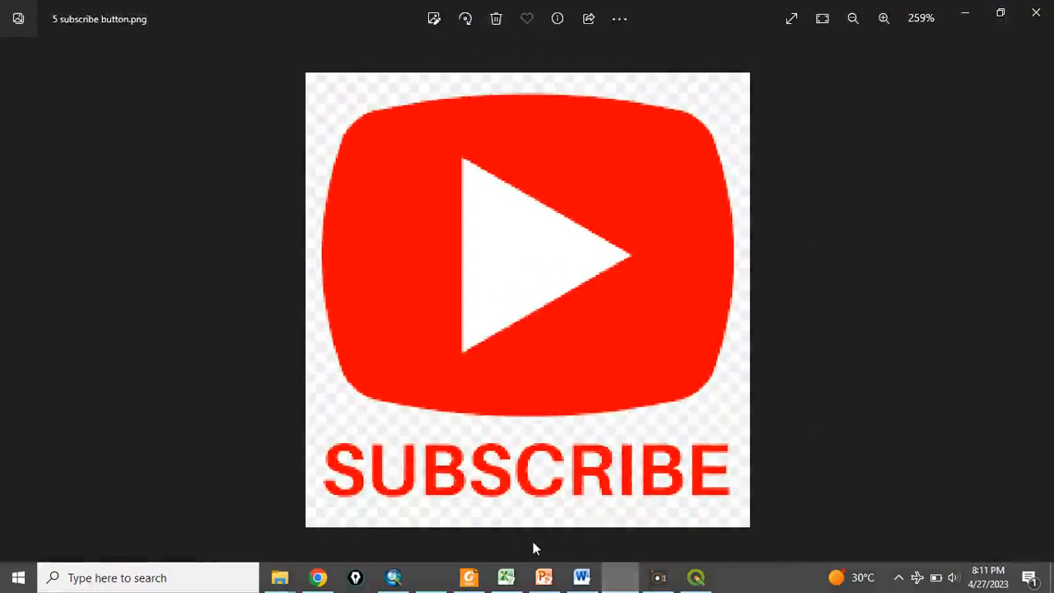
pyautogui.moveTo(561, 545)
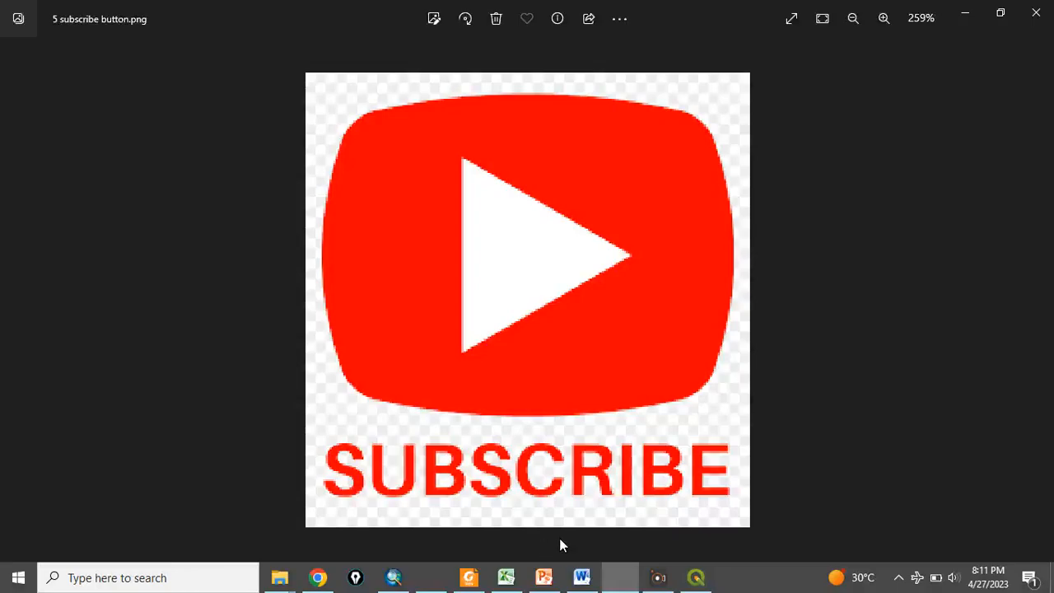